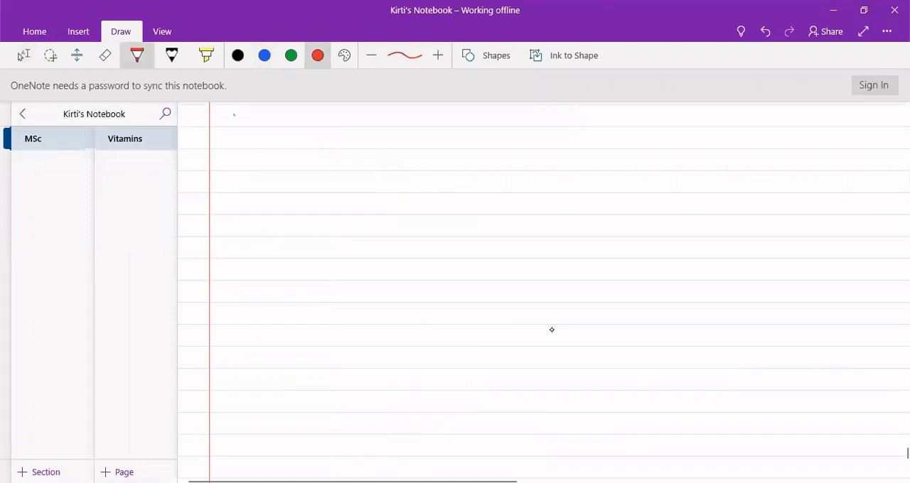
Step: In red ink, write and underline 'Vit. A' with forms A1, A2, neovitamin Aα and A-β
left_click_drag(231, 121, 284, 114)
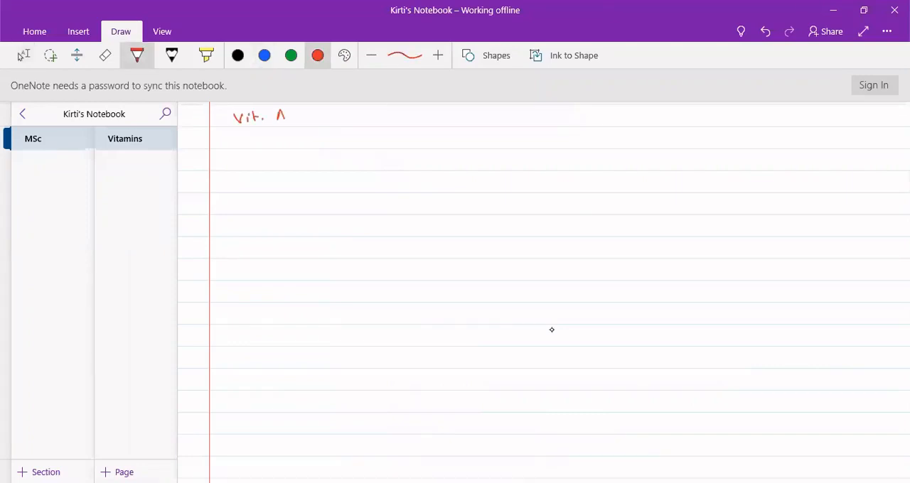
left_click_drag(245, 129, 284, 129)
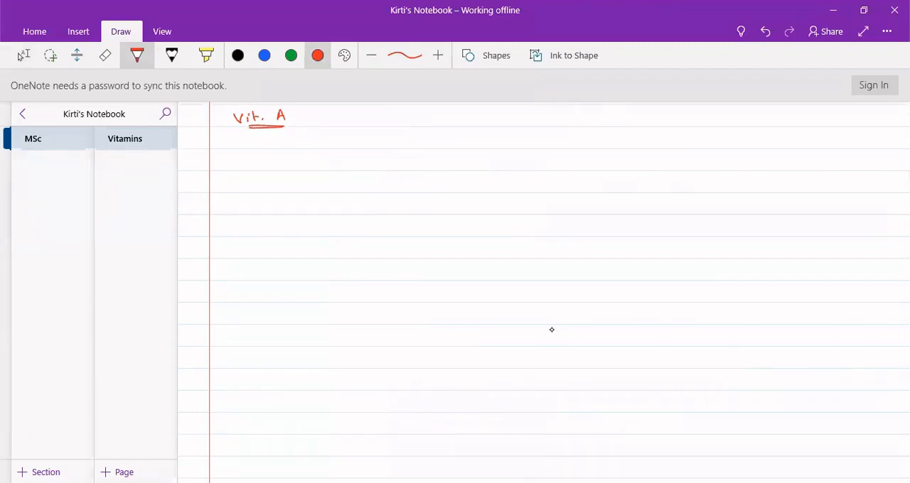
left_click_drag(366, 114, 361, 127)
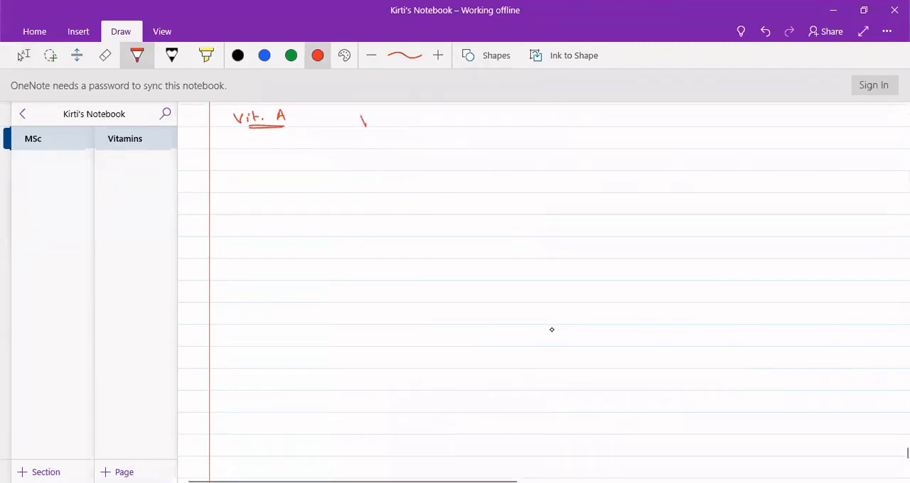
left_click_drag(355, 121, 409, 121)
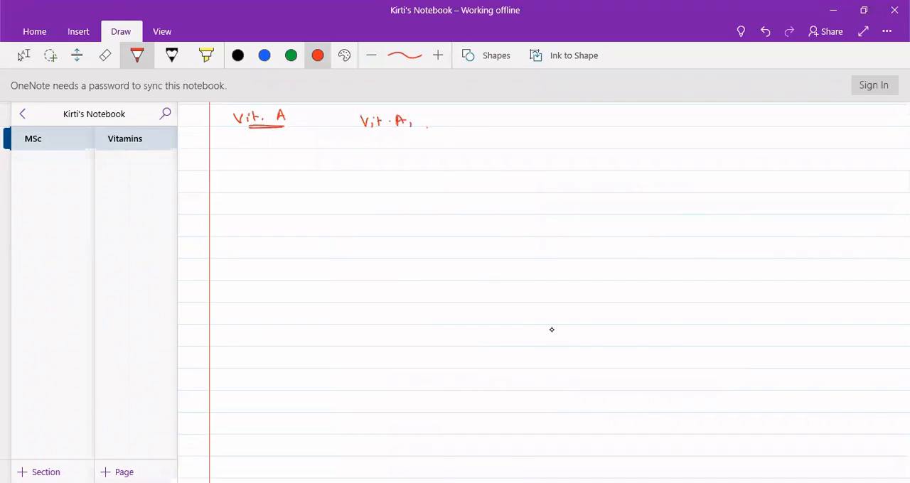
left_click_drag(441, 117, 462, 132)
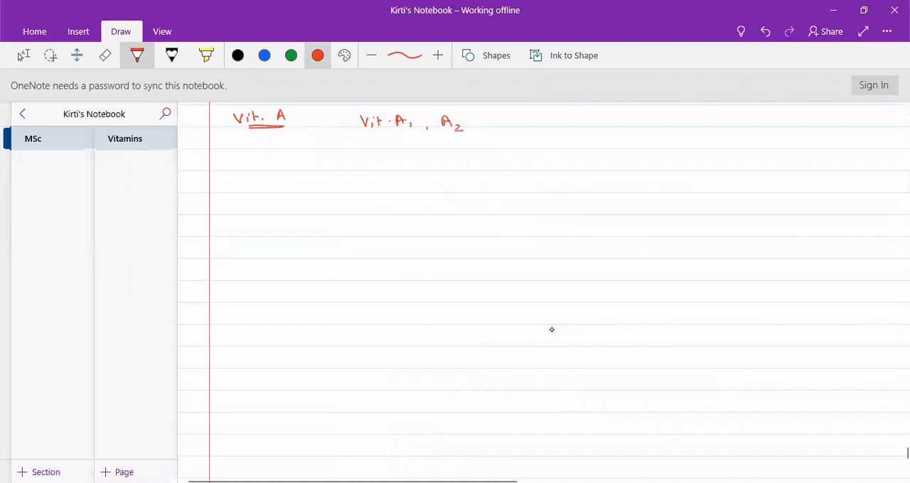
left_click_drag(490, 120, 511, 124)
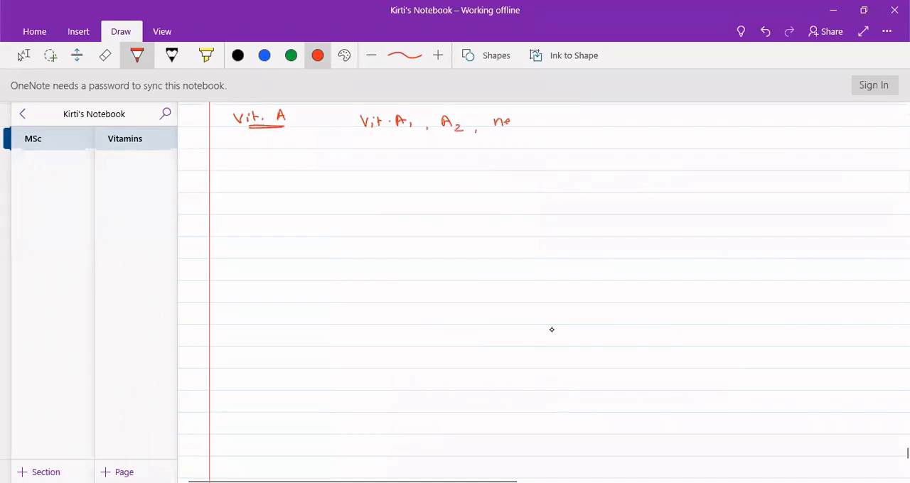
left_click_drag(501, 119, 545, 121)
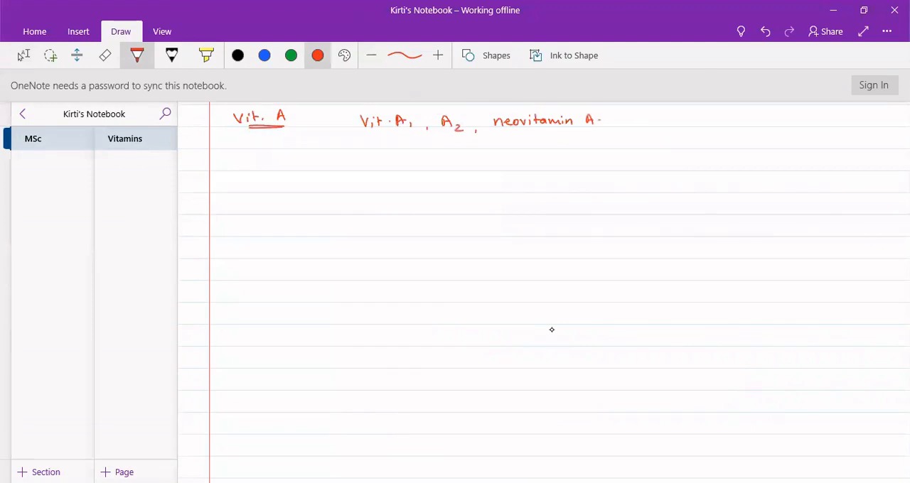
left_click_drag(604, 119, 654, 121)
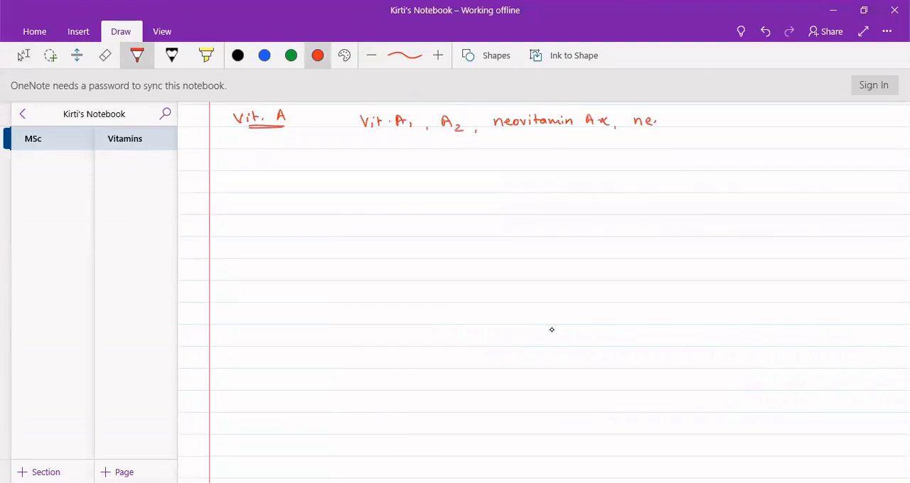
left_click_drag(626, 119, 689, 120)
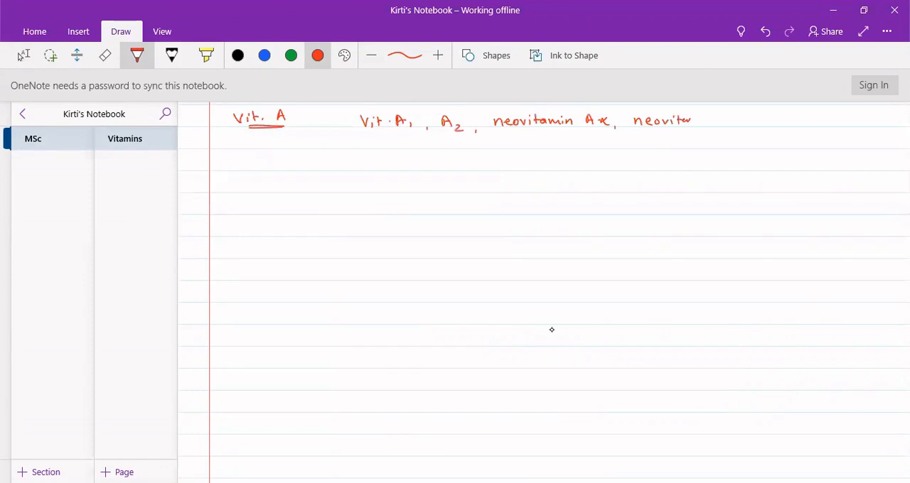
left_click_drag(685, 121, 714, 121)
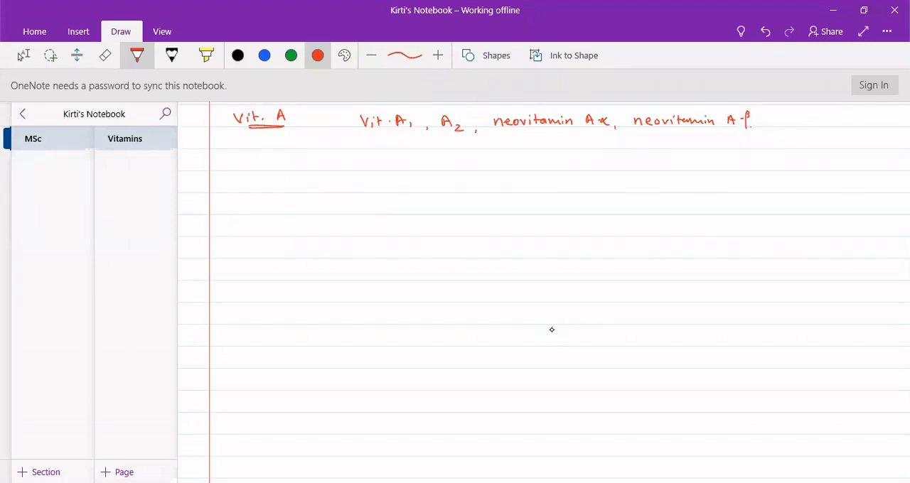
Step: Add an arrow to 'Retinol', write 'auto-oxidises', then 'optically inactive' in black
left_click_drag(391, 132, 401, 170)
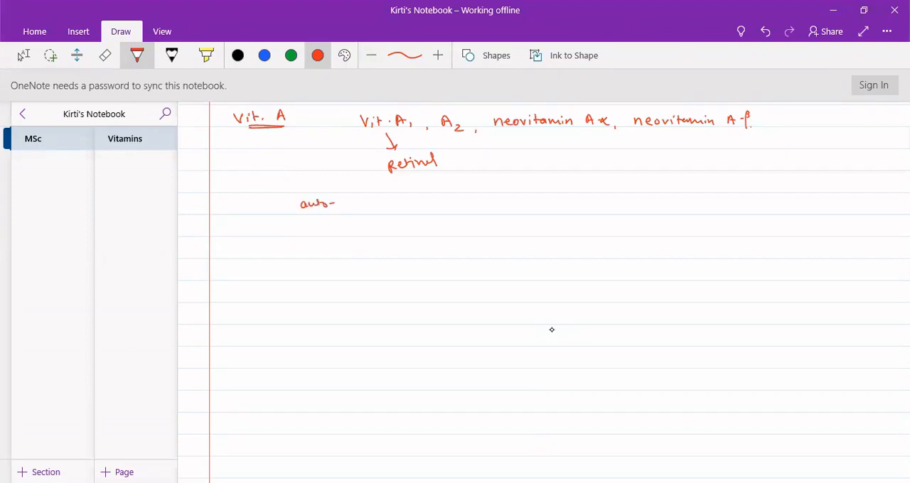
left_click_drag(338, 204, 370, 204)
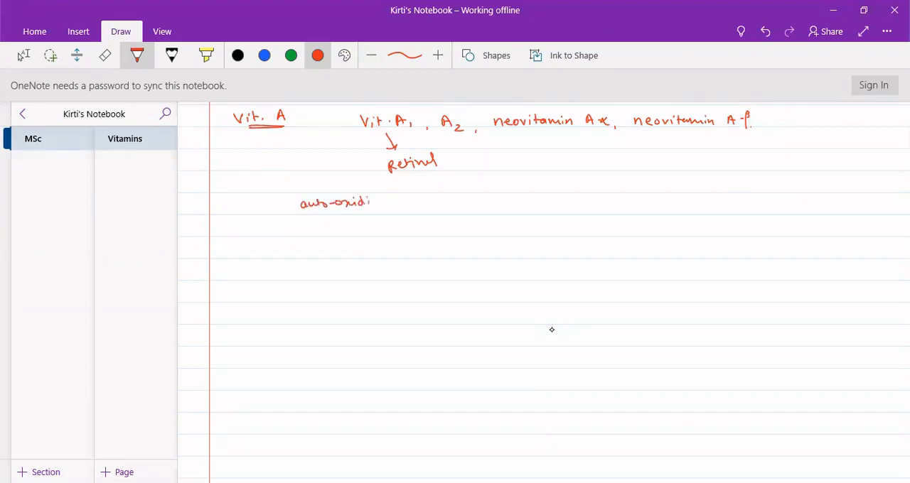
left_click_drag(369, 202, 401, 202)
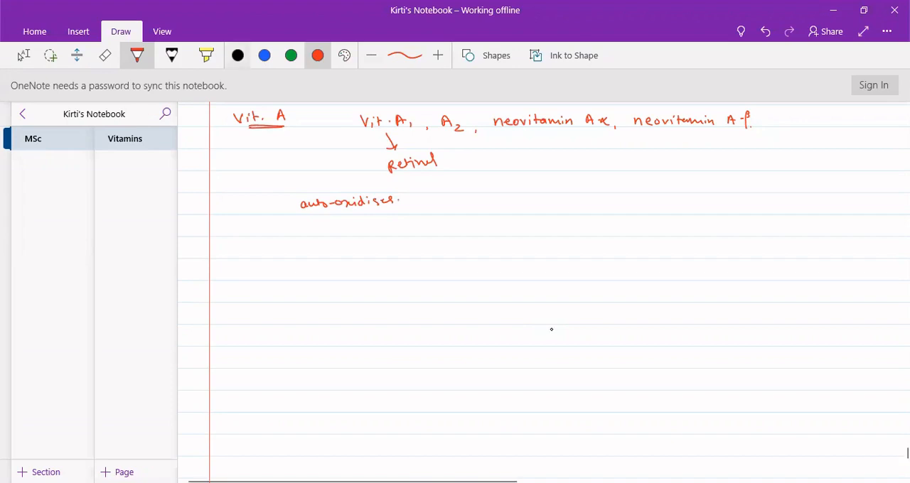
left_click(237, 55)
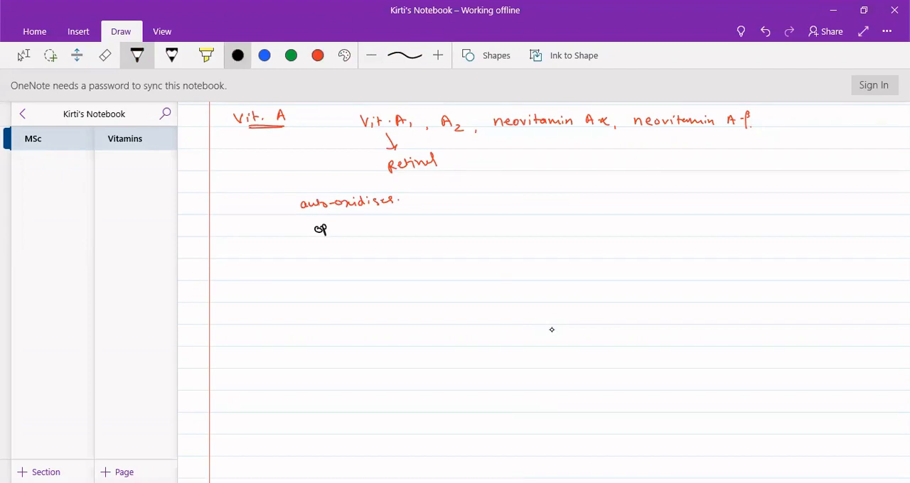
left_click_drag(312, 228, 369, 228)
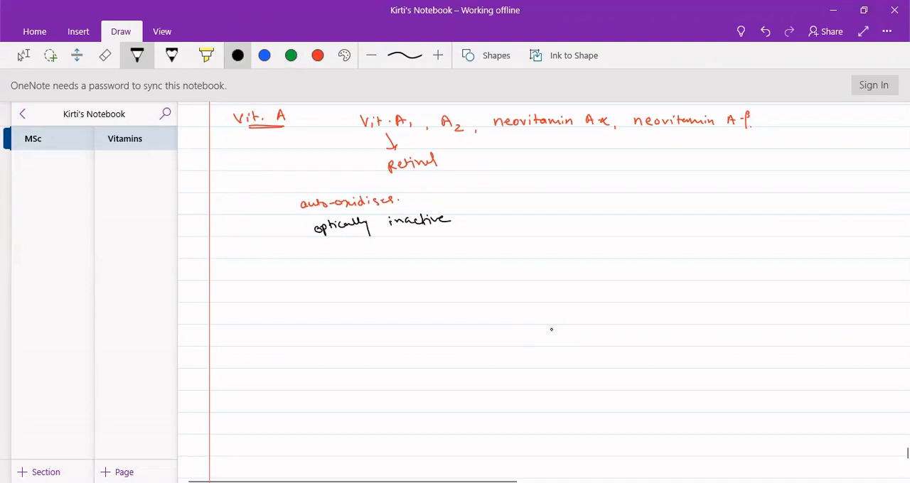
Step: Write an underlined 'Structure' heading in red ink
left_click(317, 55)
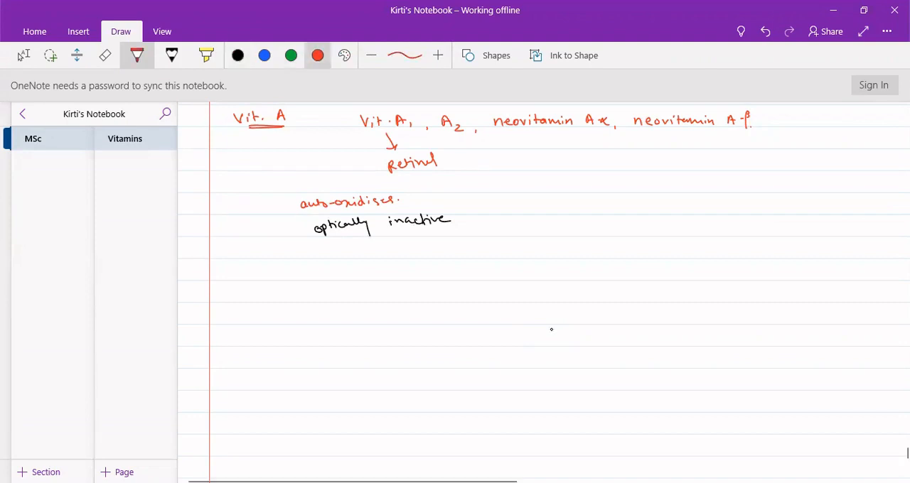
left_click_drag(248, 278, 265, 267)
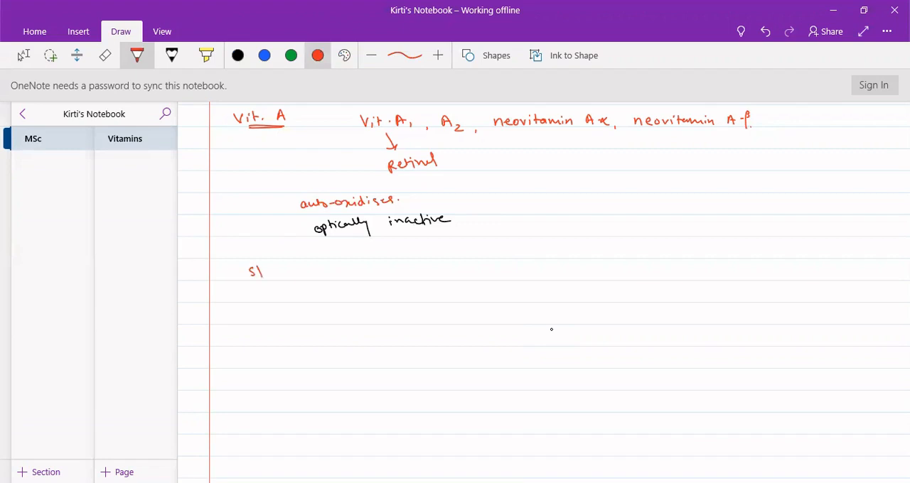
left_click_drag(263, 272, 302, 272)
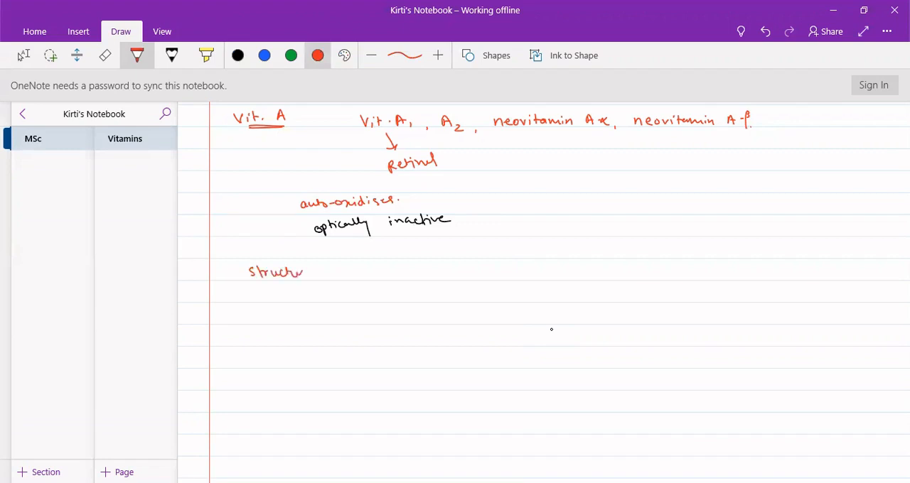
Step: In black ink, draw the cyclohexene ring with its branched zigzag side chain
left_click(238, 55)
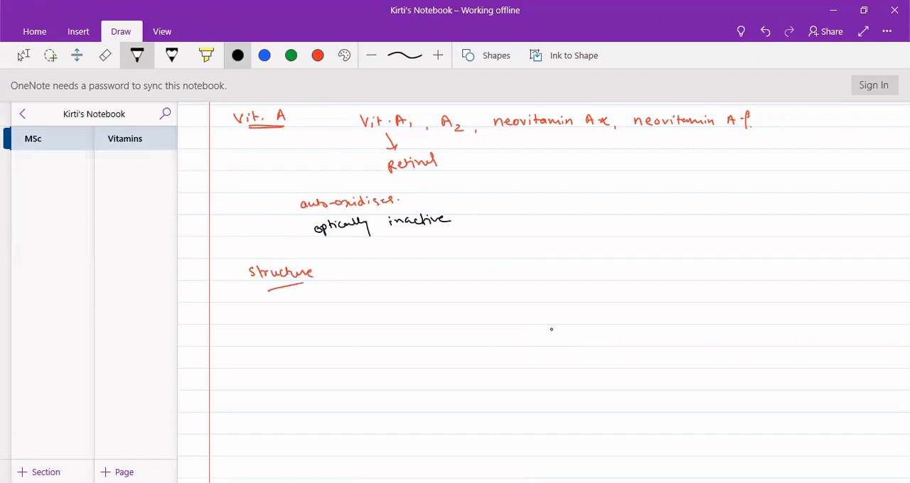
left_click_drag(342, 309, 380, 299)
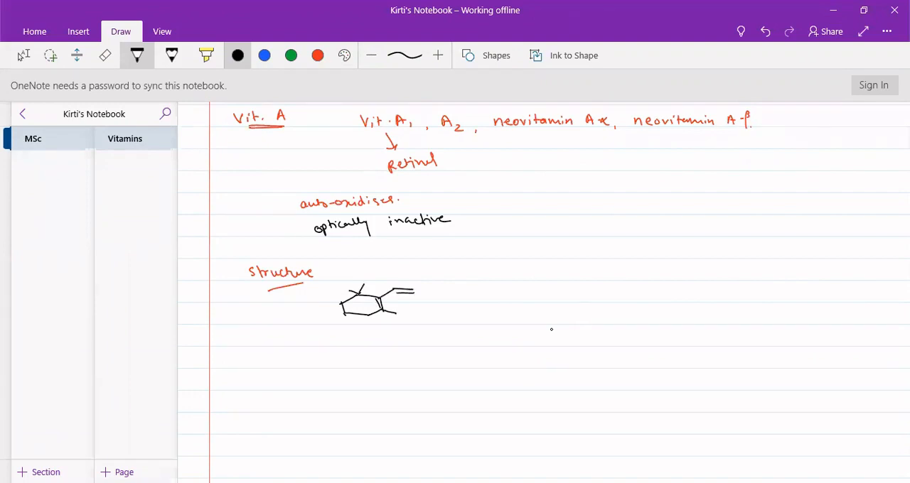
left_click_drag(416, 291, 430, 273)
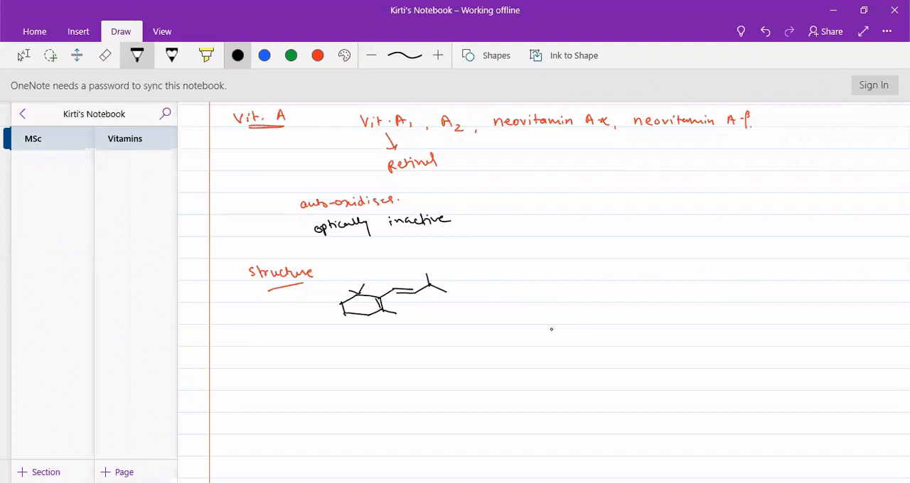
left_click_drag(432, 280, 483, 288)
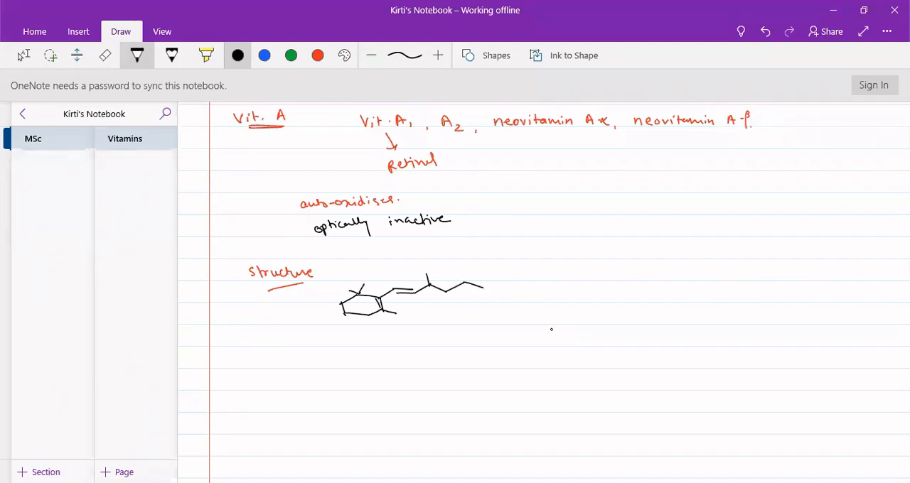
left_click_drag(483, 285, 516, 281)
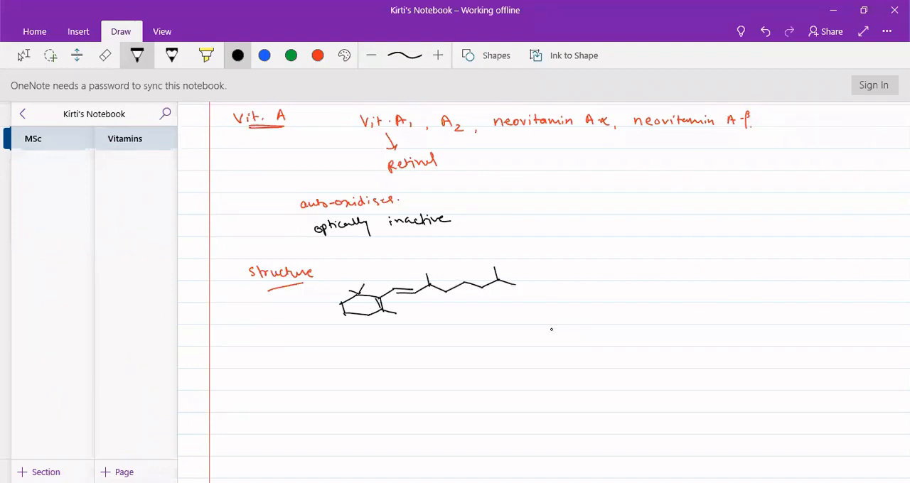
left_click_drag(516, 277, 547, 277)
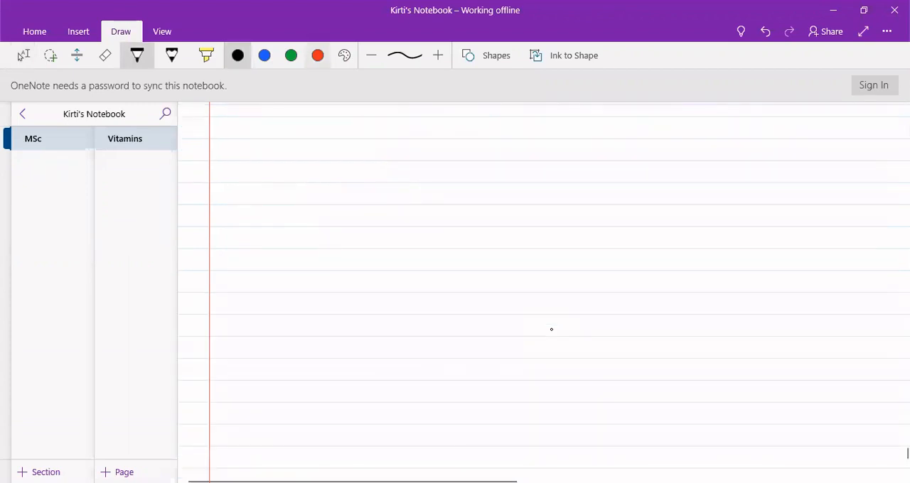
Step: In red ink, write the underlined 'Synthesis' heading and the 'Step-1' label
left_click(317, 56)
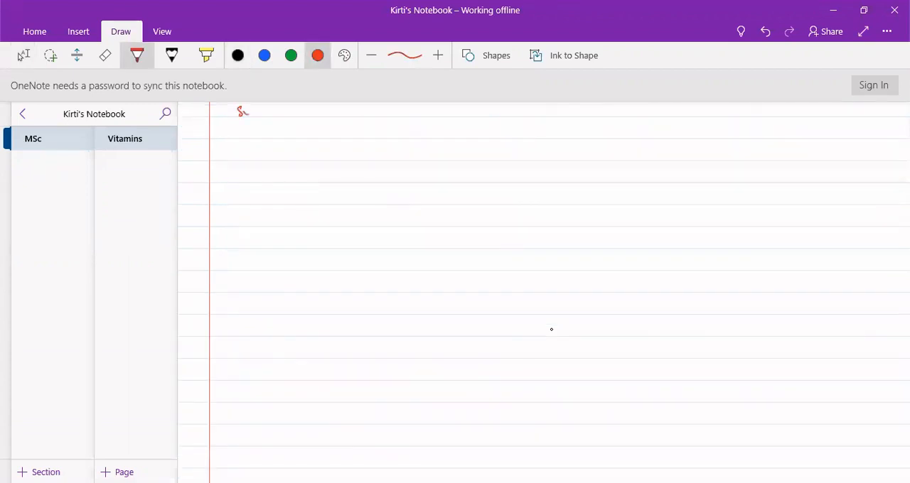
left_click_drag(240, 114, 272, 114)
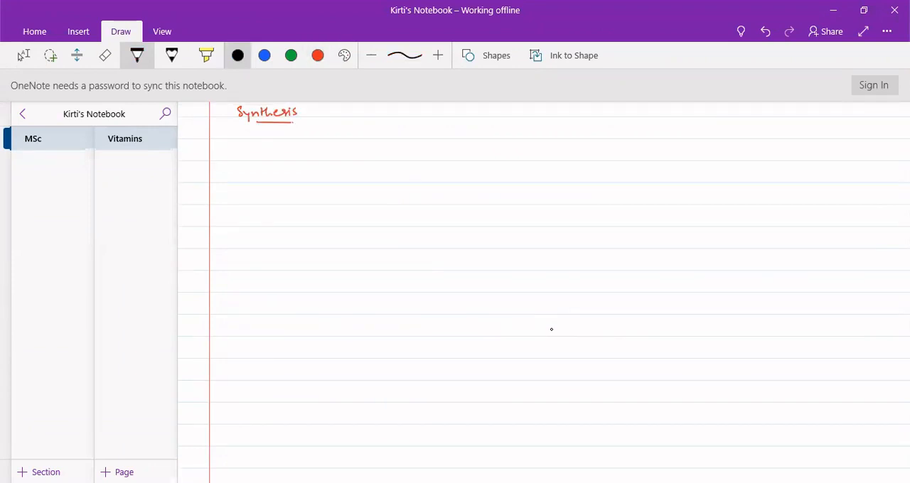
left_click_drag(231, 139, 256, 139)
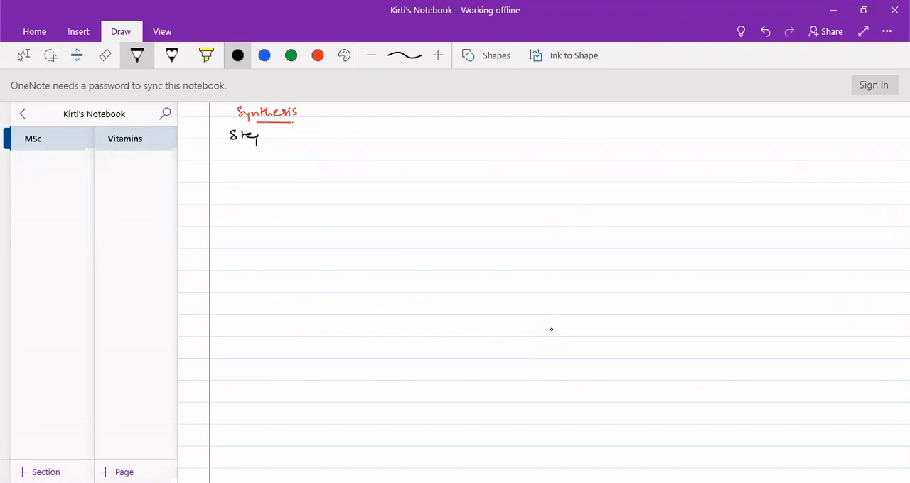
left_click_drag(255, 139, 291, 138)
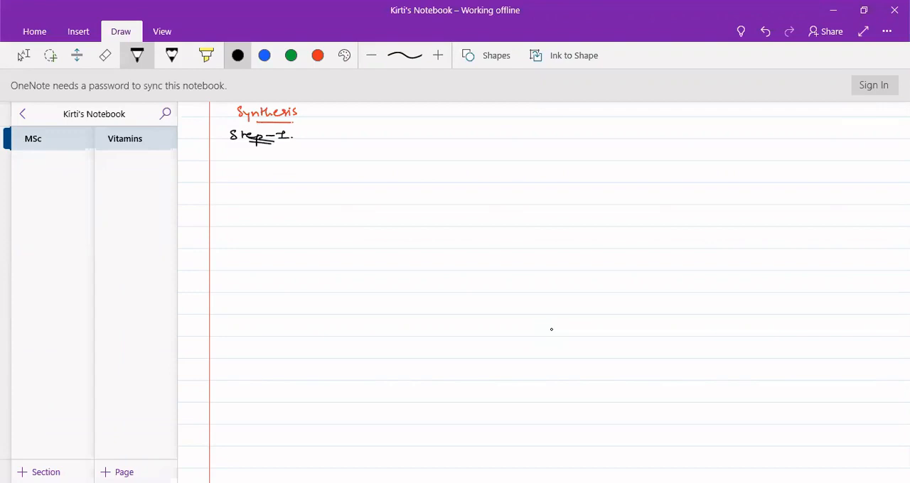
Step: Draw and name methyl vinyl ketone, then add an arrow labelled Na, liq. NH3
left_click_drag(242, 198, 287, 194)
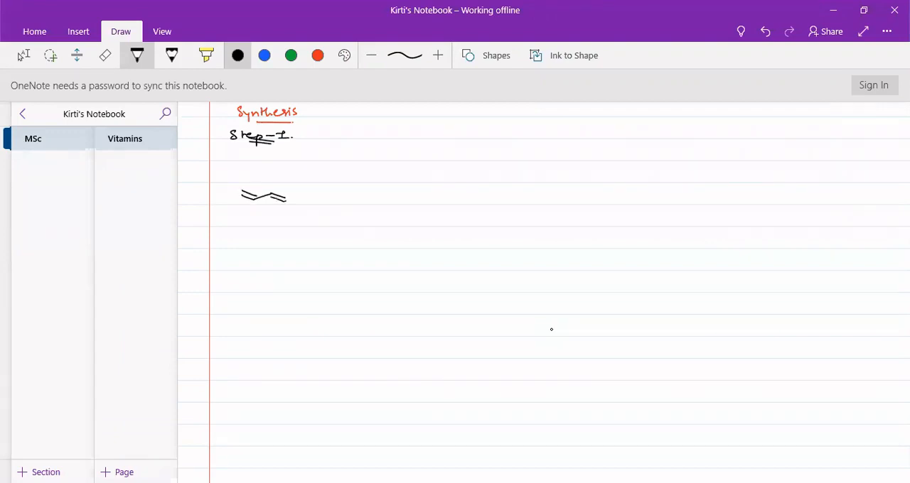
left_click_drag(269, 181, 290, 202)
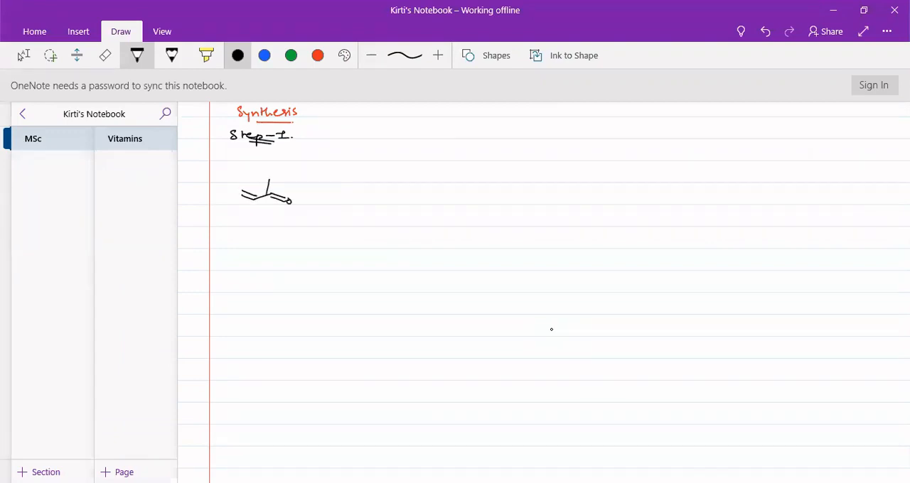
left_click_drag(238, 227, 245, 227)
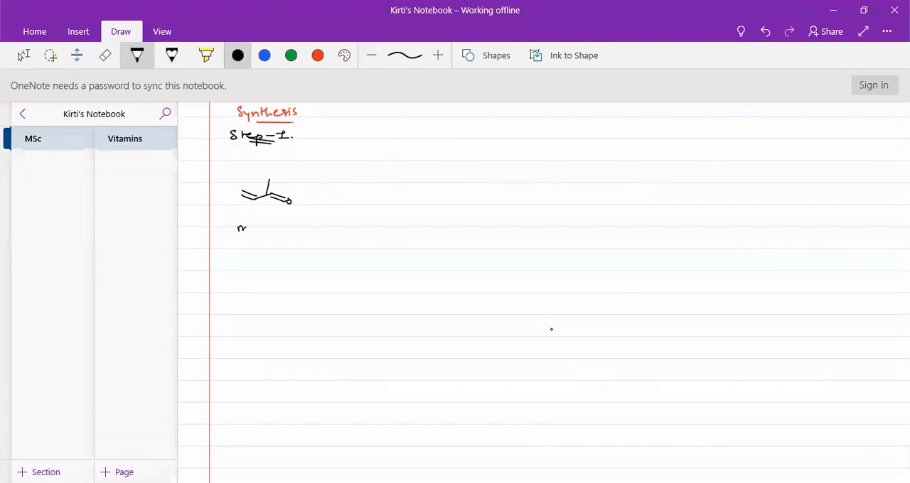
left_click_drag(242, 229, 288, 235)
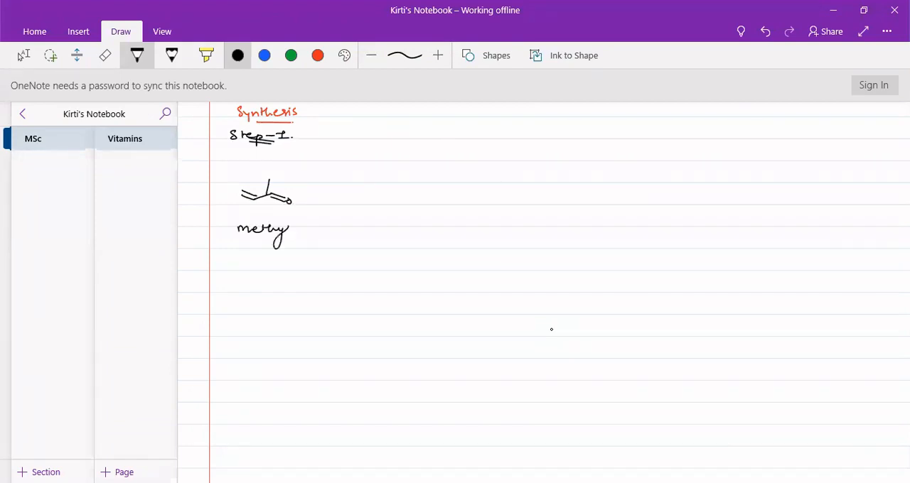
left_click_drag(290, 228, 324, 231)
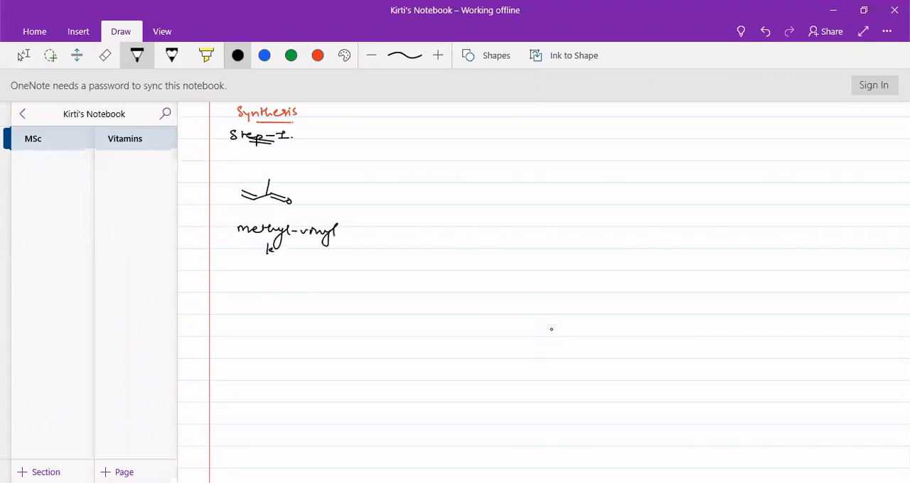
left_click_drag(270, 252, 319, 253)
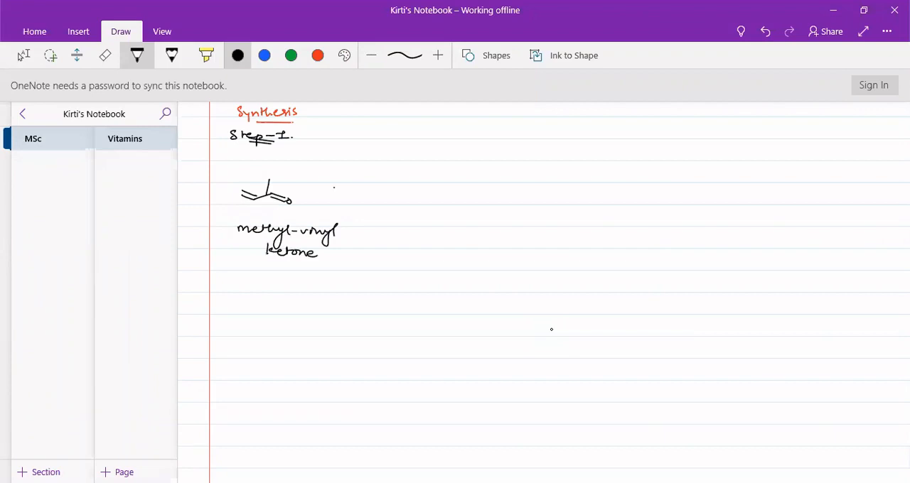
left_click_drag(332, 191, 416, 199)
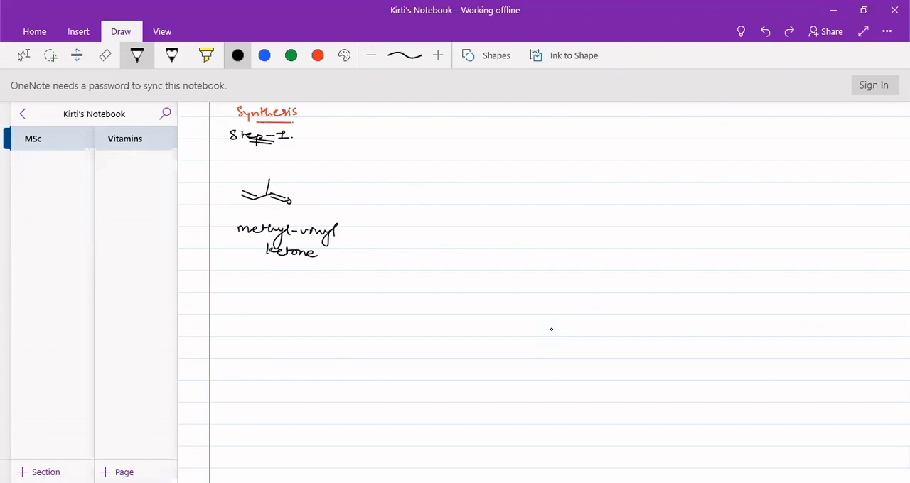
left_click_drag(325, 196, 393, 186)
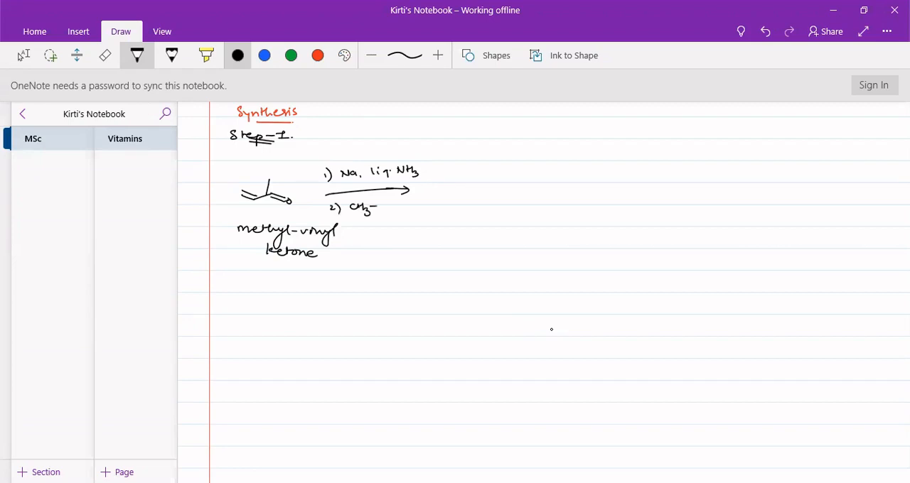
Step: Add reagents 2) CH≡CH and 3) H2O, draw the OH alkyne product, and an H2SO4 arrow
left_click_drag(370, 206, 381, 209)
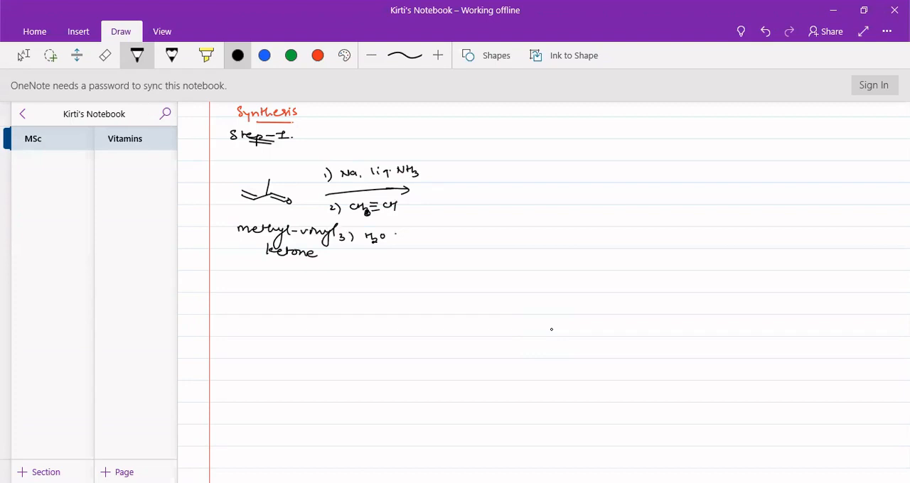
left_click_drag(459, 191, 477, 189)
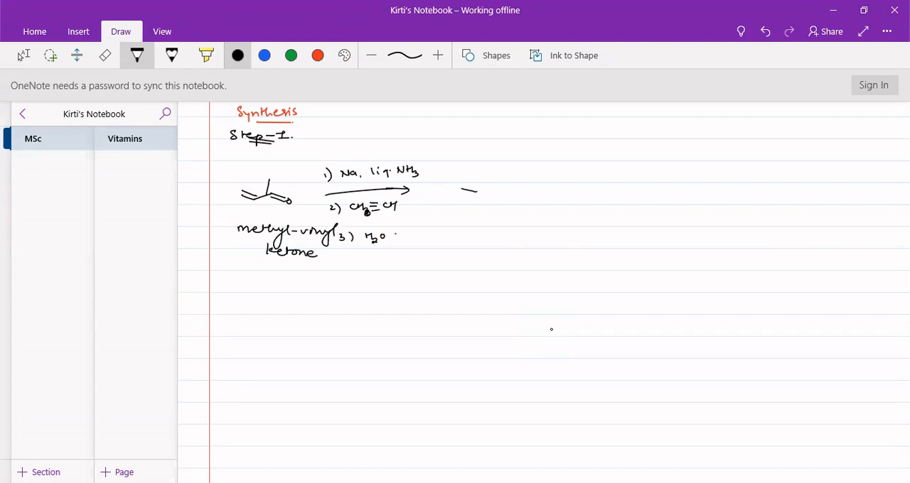
left_click_drag(462, 191, 501, 187)
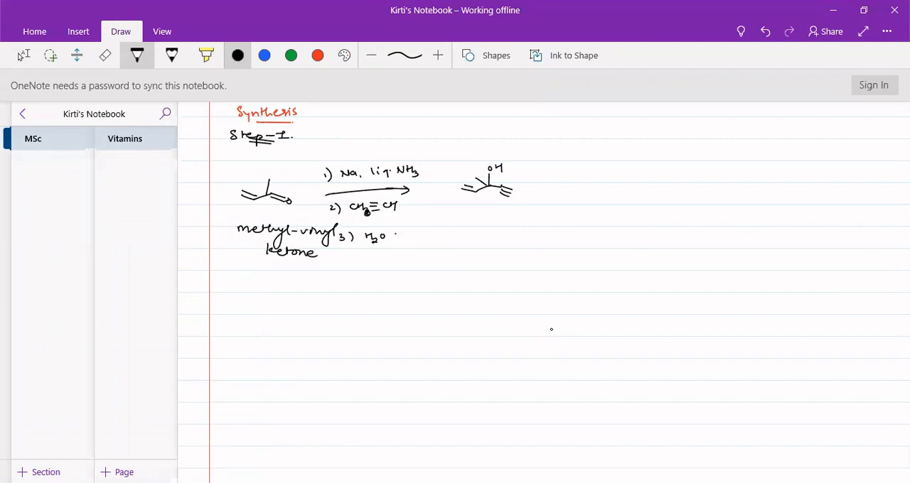
left_click_drag(558, 186, 599, 184)
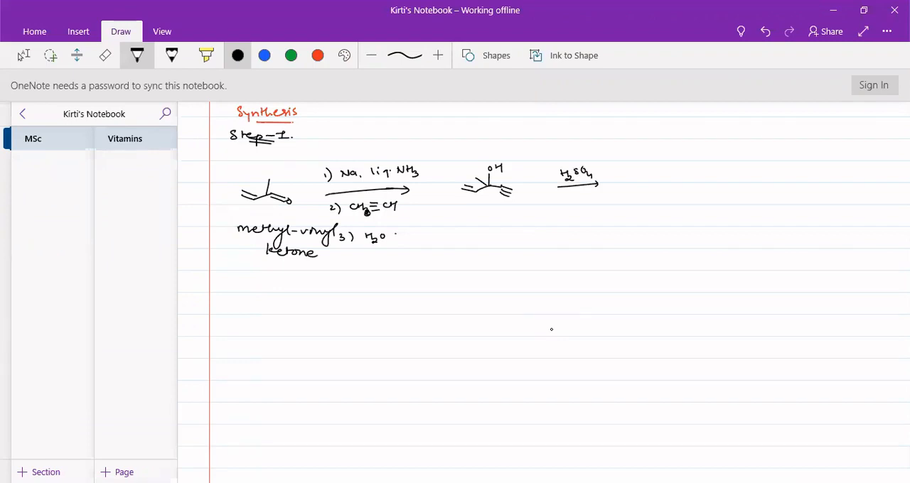
Step: Draw two bracketed carbocation resonance forms joined by a double-headed arrow
left_click_drag(620, 153, 620, 211)
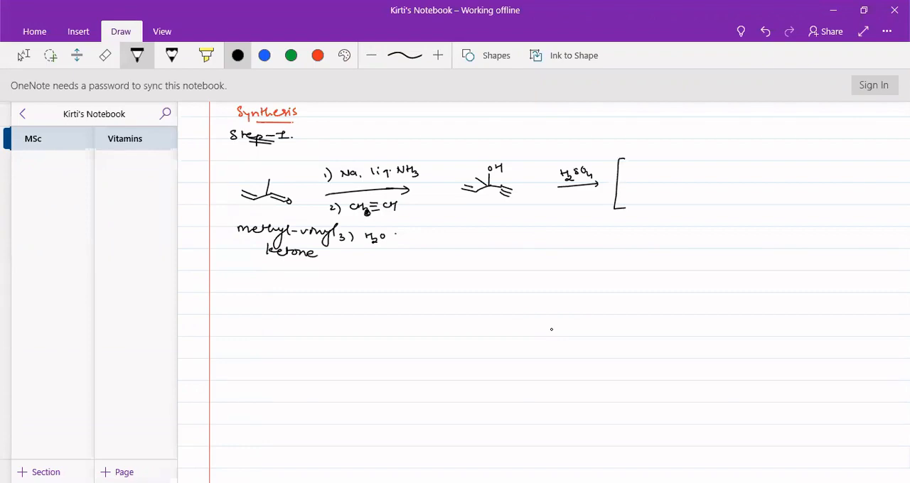
left_click_drag(629, 190, 650, 189)
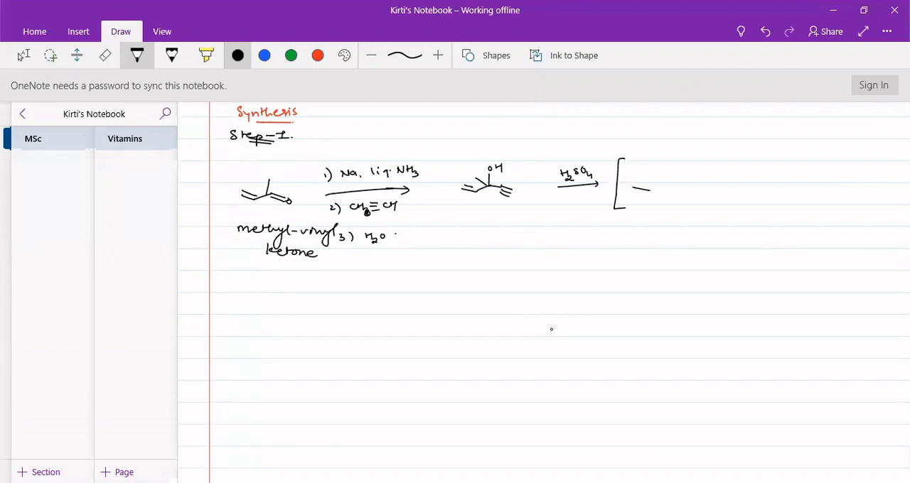
left_click_drag(632, 192, 661, 182)
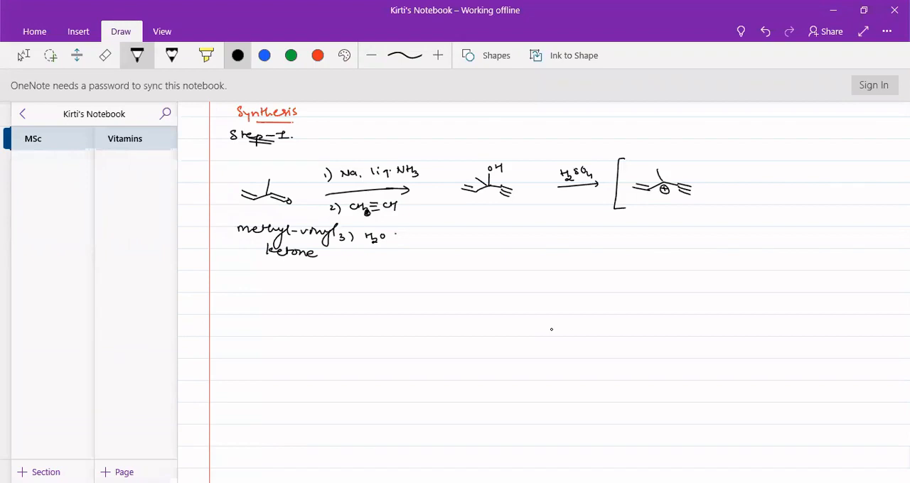
left_click_drag(711, 184, 739, 184)
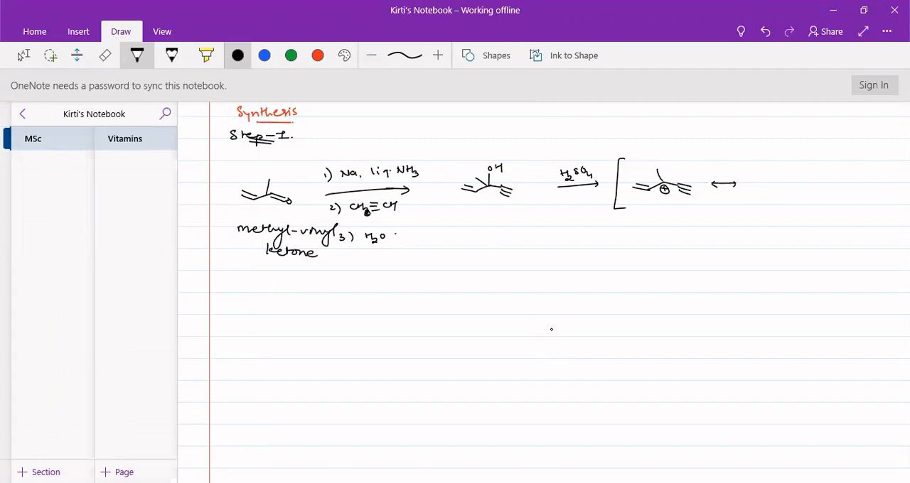
left_click_drag(771, 190, 807, 185)
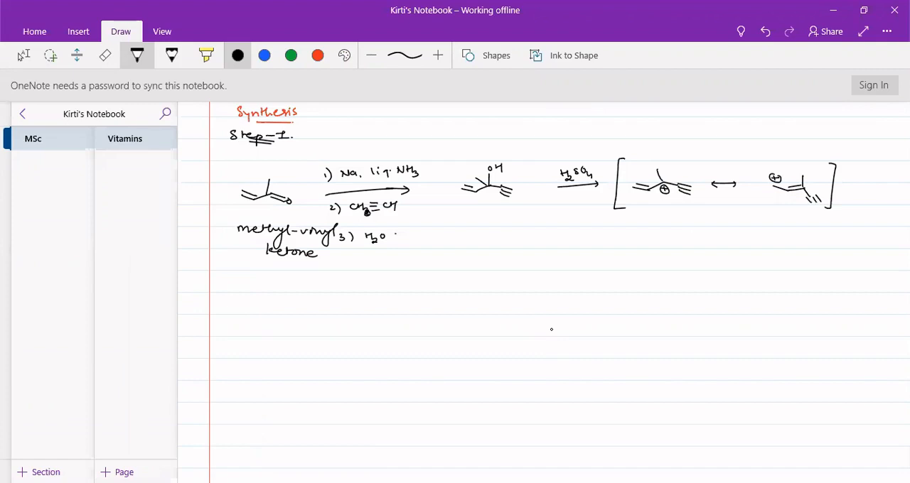
Step: Add a down arrow to the CH2OH enyne alcohol and a leftward arrow
left_click_drag(701, 229, 702, 252)
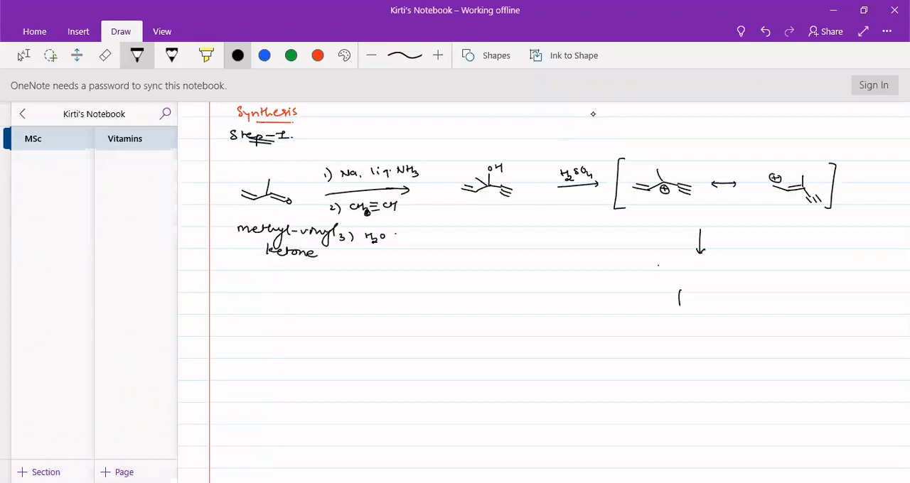
left_click_drag(678, 295, 664, 323)
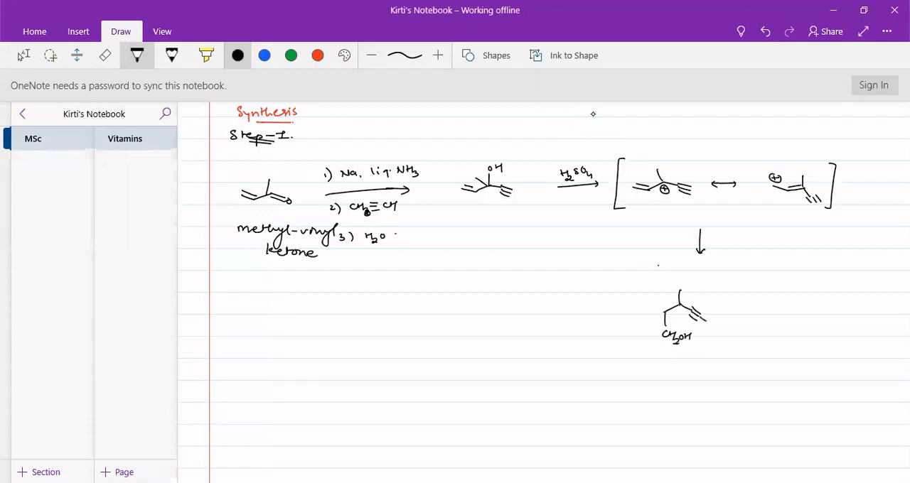
left_click_drag(704, 316, 715, 326)
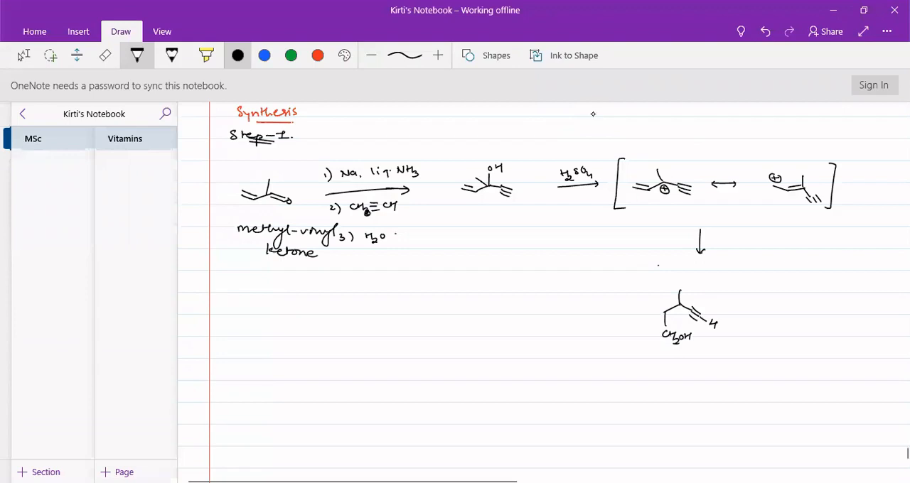
left_click_drag(558, 310, 607, 308)
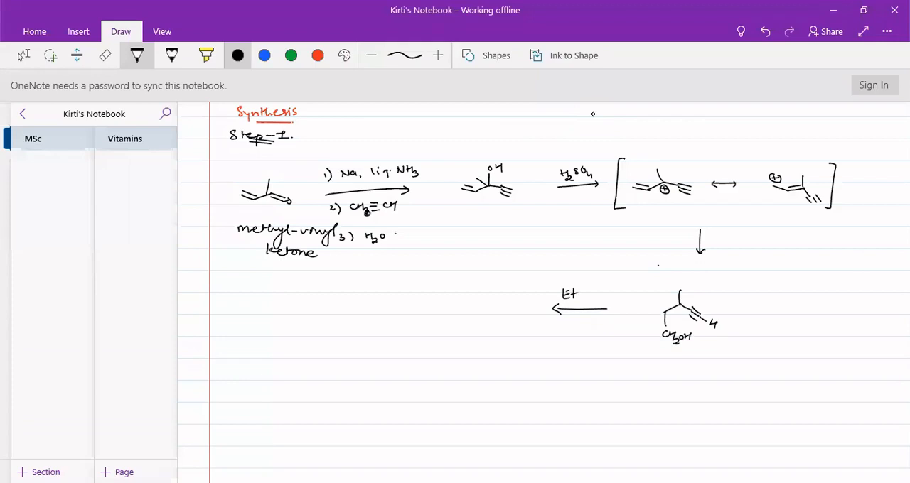
Step: Label the arrow 2 EtMgBr, add both MgBr groups, and circle 'A' beneath
type("MgI")
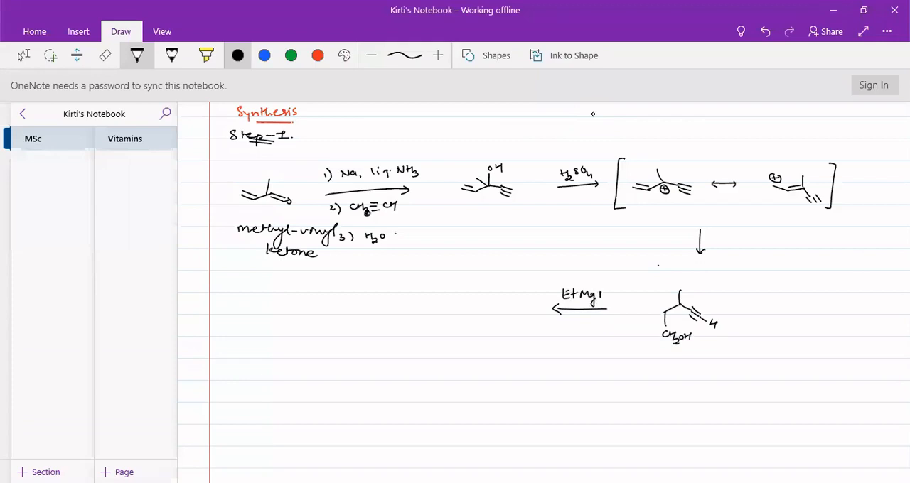
type("Br")
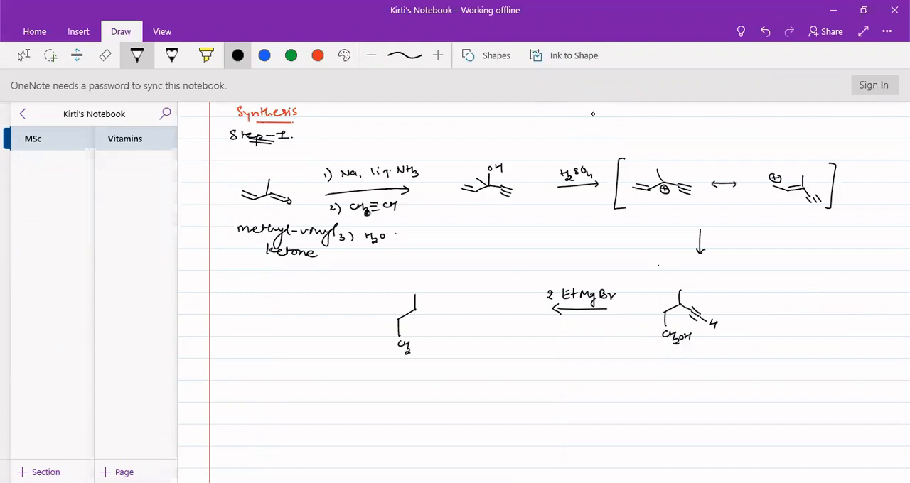
left_click_drag(409, 347, 426, 347)
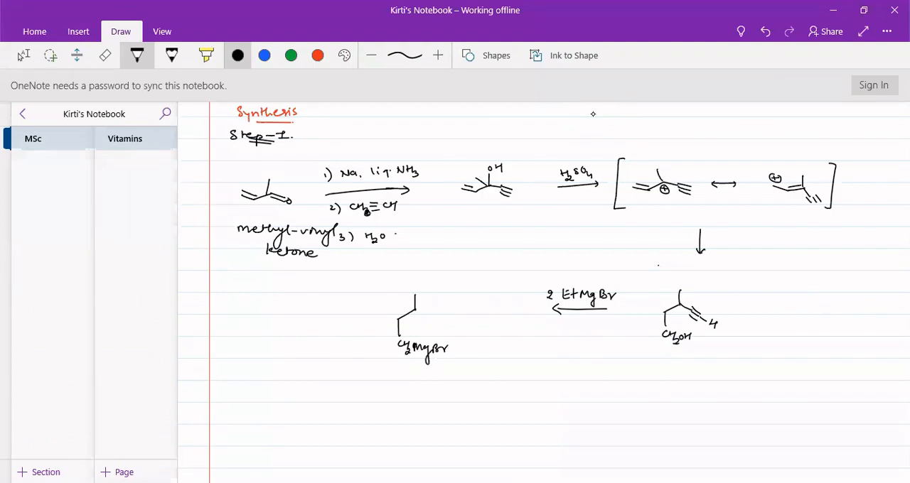
left_click_drag(413, 311, 437, 319)
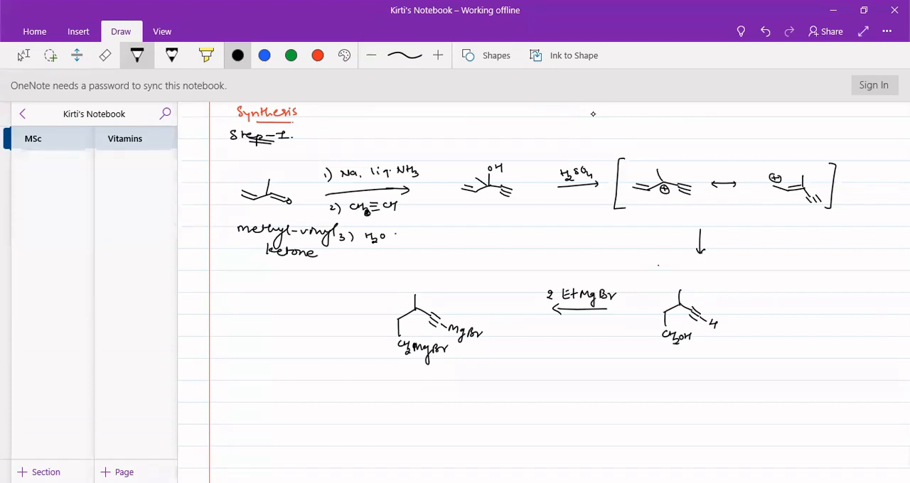
left_click_drag(444, 359, 465, 377)
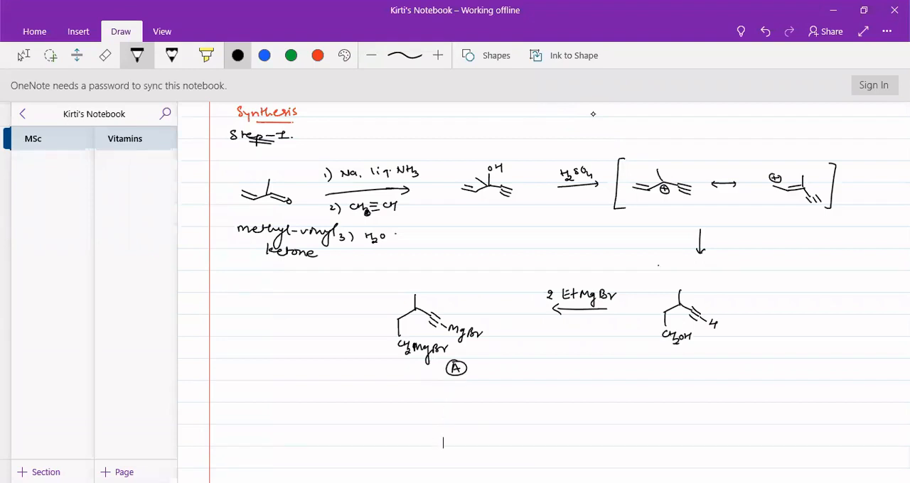
Step: Write the Step-II heading, draw the ring with unsaturated side chain and ketone, and begin the label
scroll("down", 3)
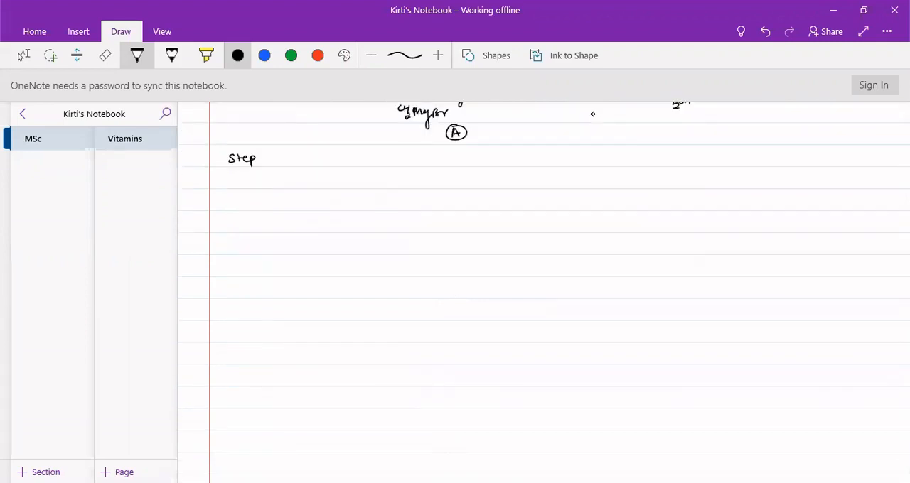
left_click_drag(259, 162, 268, 155)
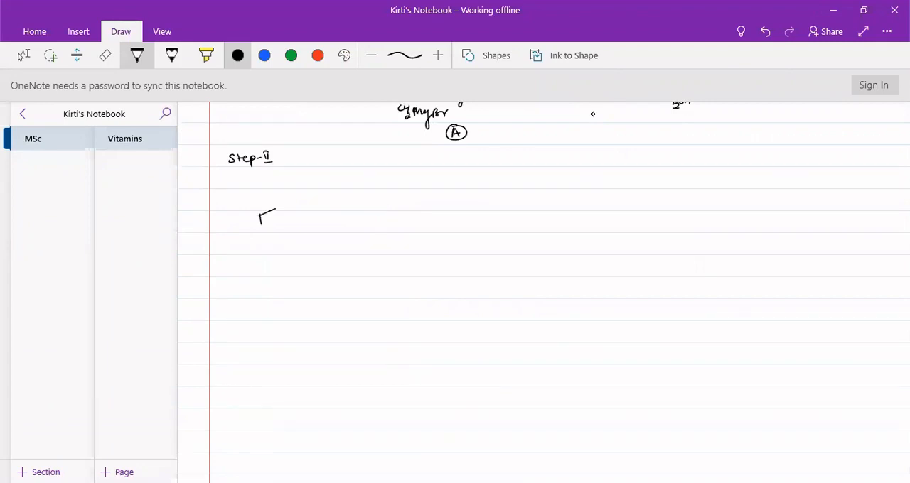
left_click_drag(263, 210, 292, 228)
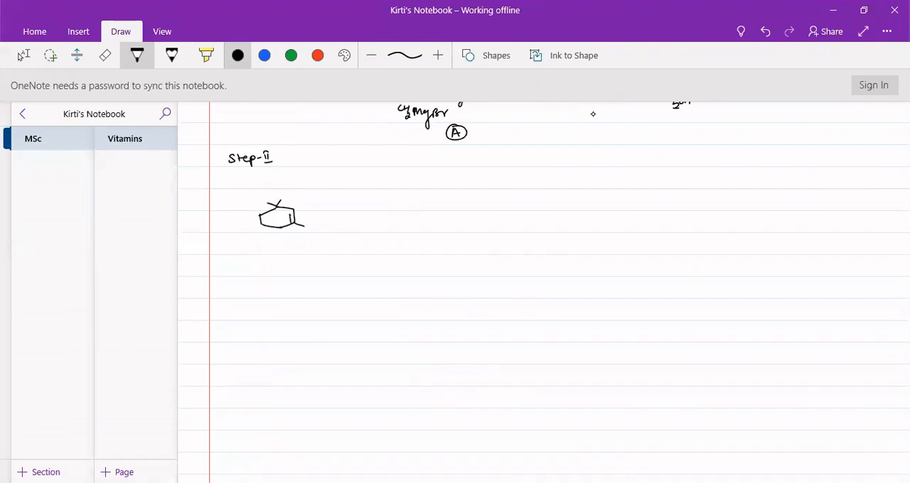
left_click_drag(302, 213, 341, 202)
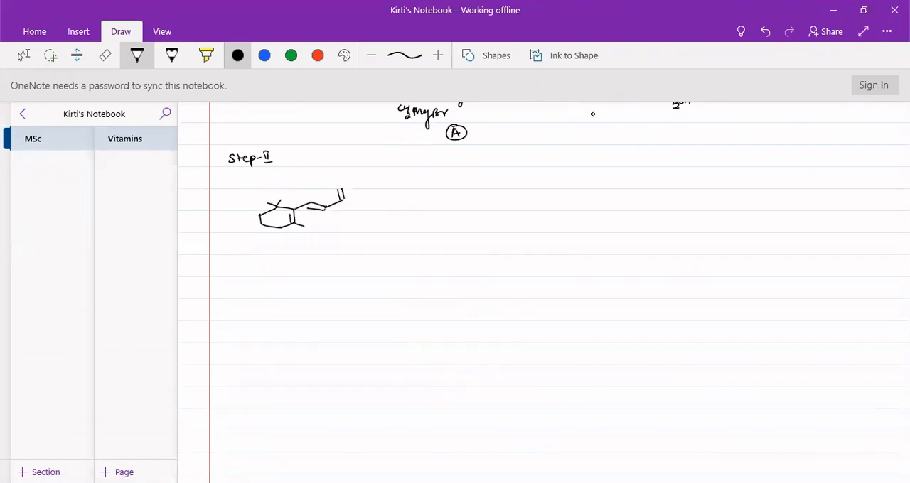
left_click_drag(341, 192, 362, 206)
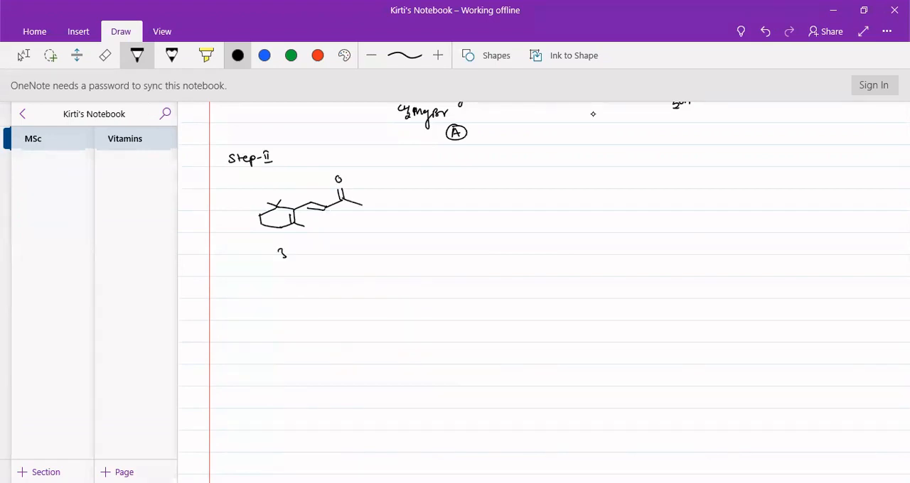
left_click_drag(280, 252, 327, 267)
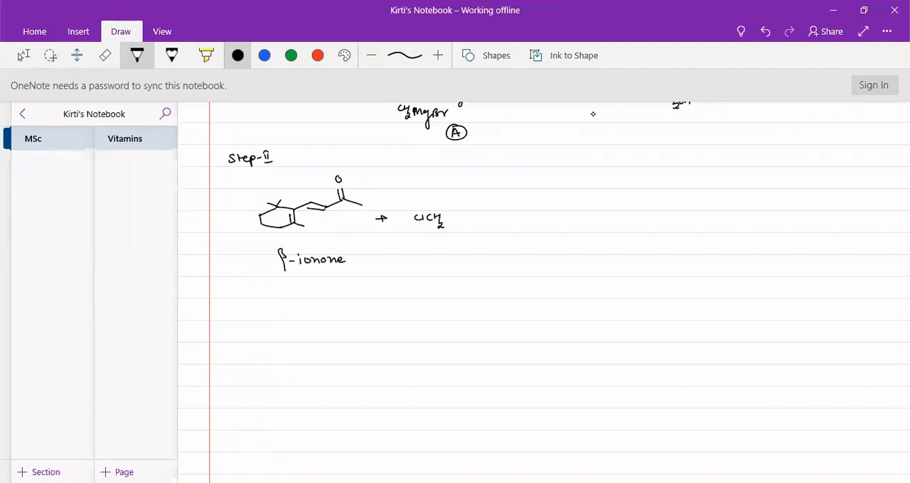
Step: Write + ClCH2COOEt and a NaOEt arrow labelled 'Darzen's glycidic ester condensation'
left_click_drag(447, 217, 461, 219)
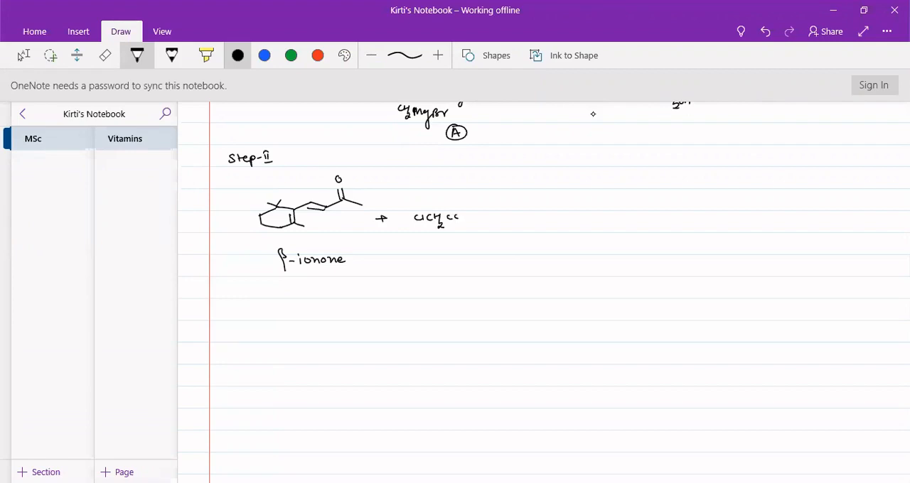
left_click_drag(518, 216, 594, 212)
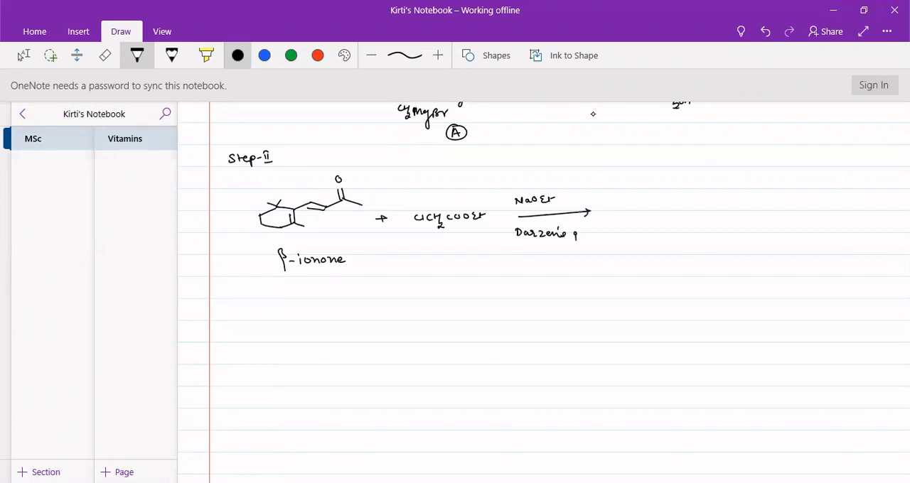
left_click_drag(569, 241, 617, 234)
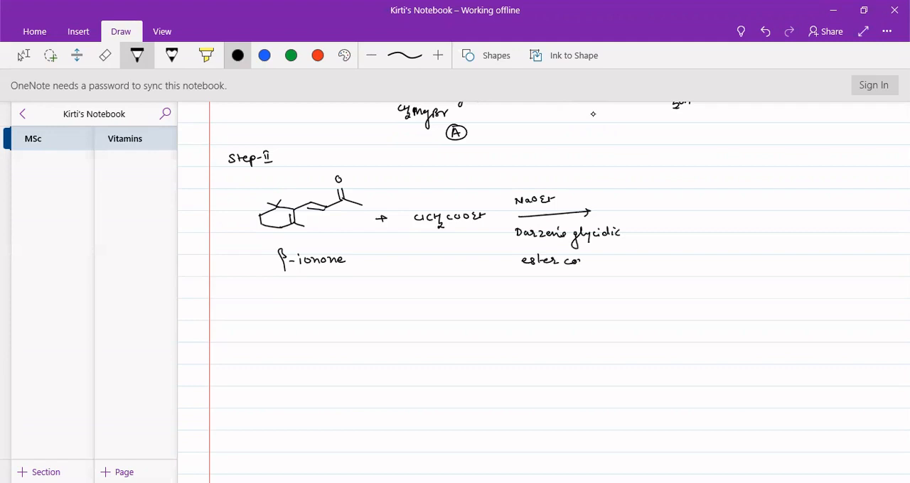
left_click_drag(583, 260, 626, 260)
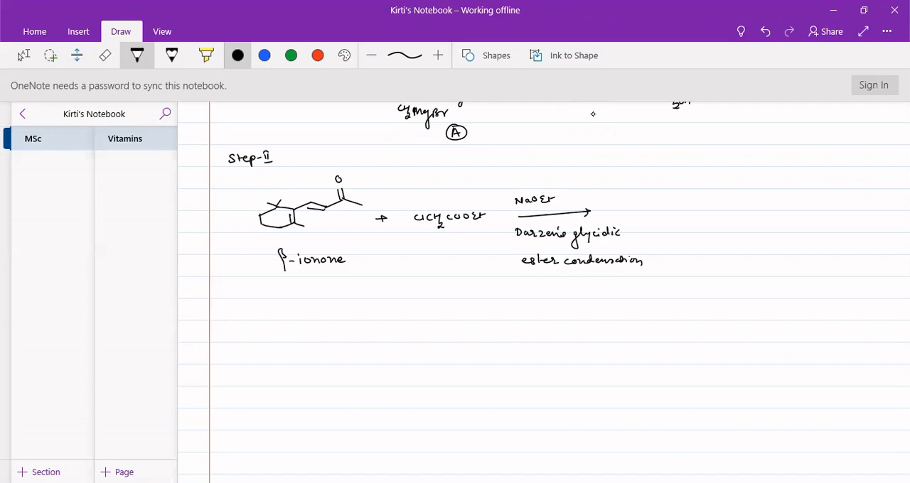
Step: Draw the epoxy ester product: ring, methyl-branched side chain, and epoxide with COOEt
left_click_drag(668, 220, 668, 207)
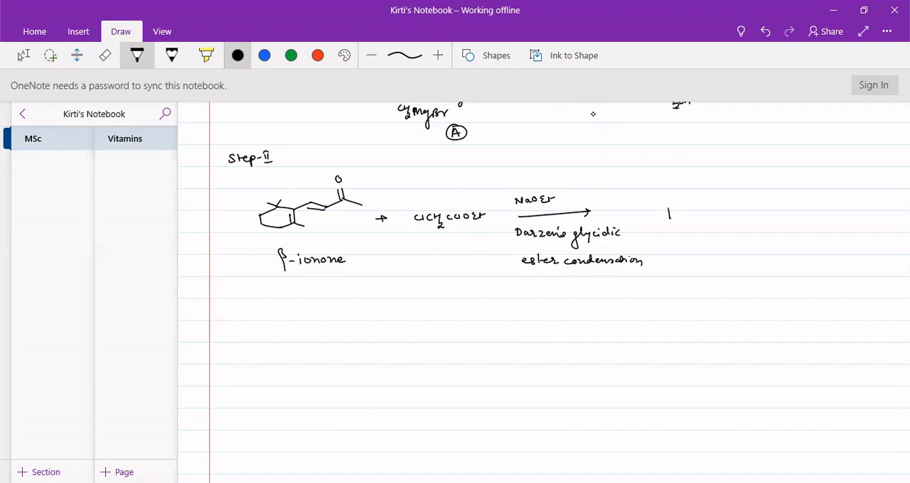
left_click_drag(668, 214, 707, 217)
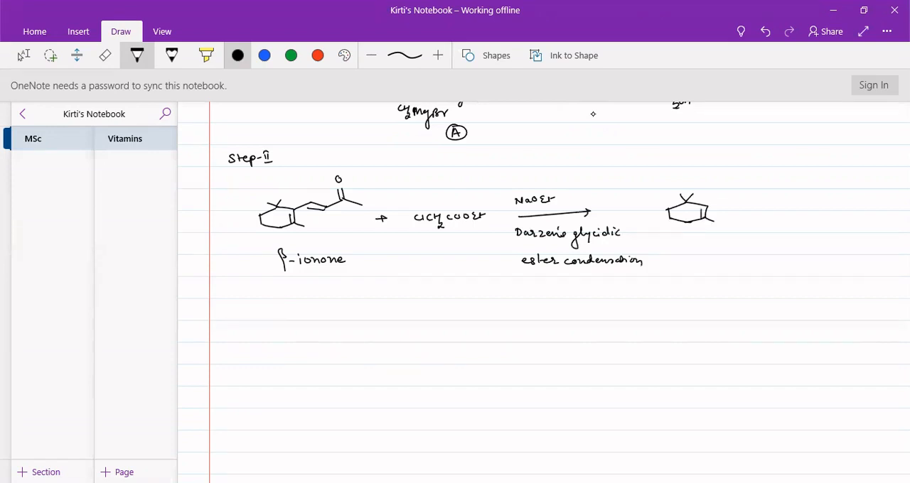
left_click_drag(717, 210, 757, 202)
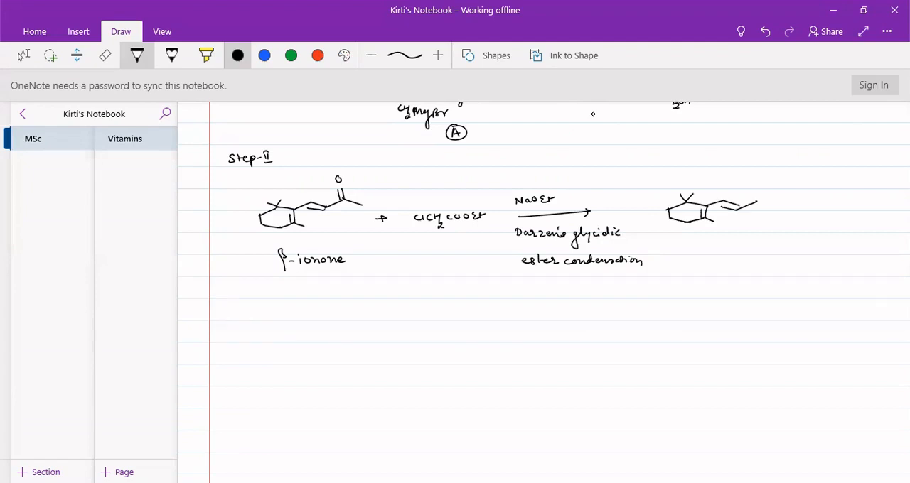
left_click_drag(739, 207, 757, 192)
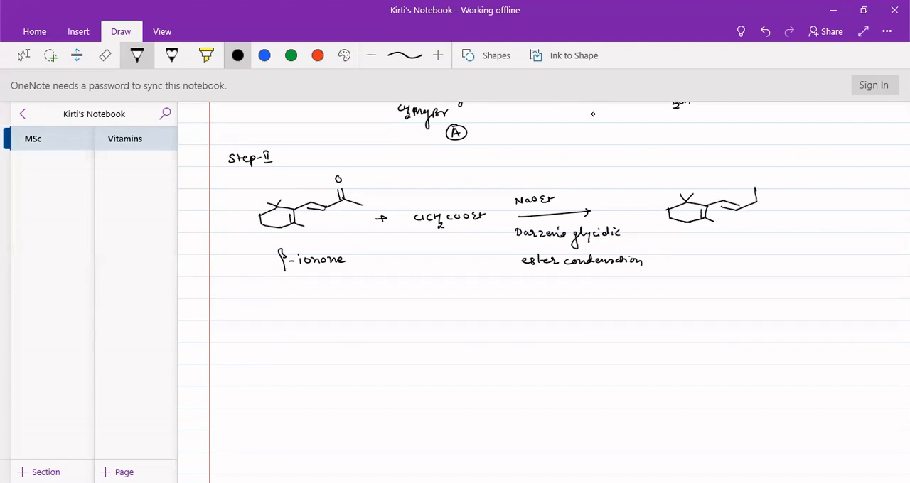
left_click_drag(756, 210, 778, 195)
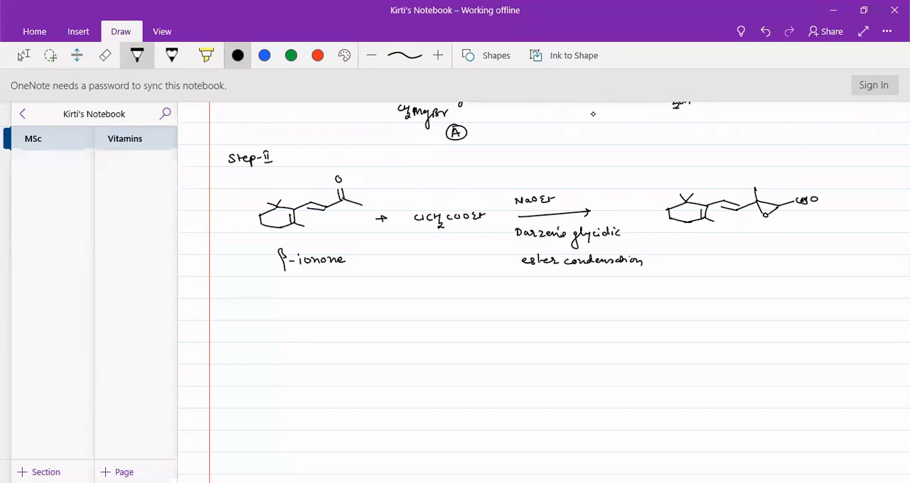
type("Et")
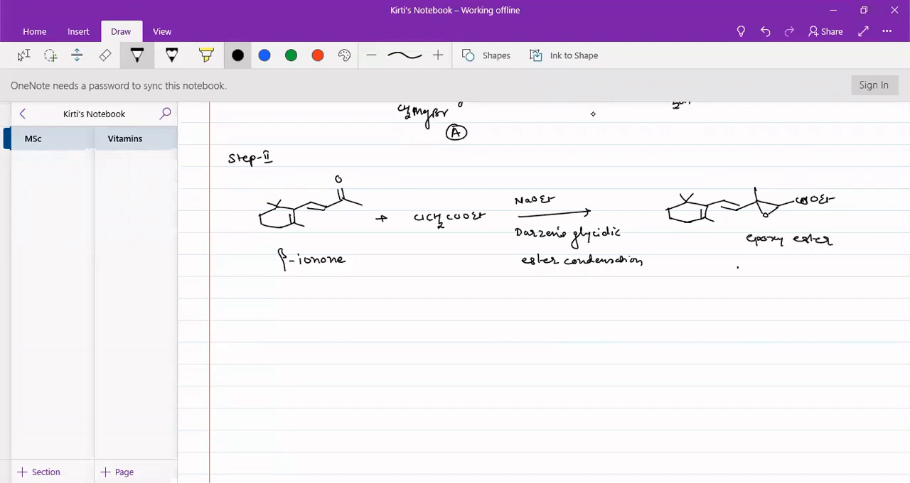
Step: Add a down arrow with 1) OH⁻ 2) H⁺ and draw the epoxy acid with COOH
left_click_drag(738, 269, 738, 295)
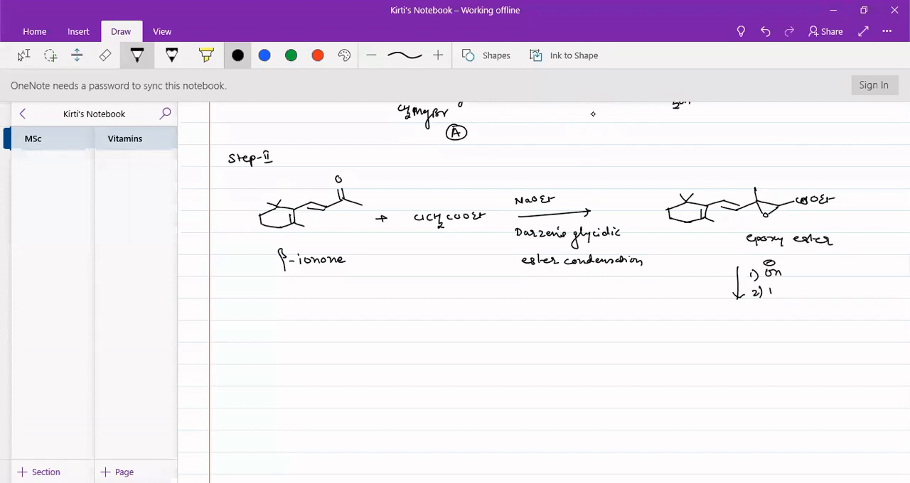
type("H+")
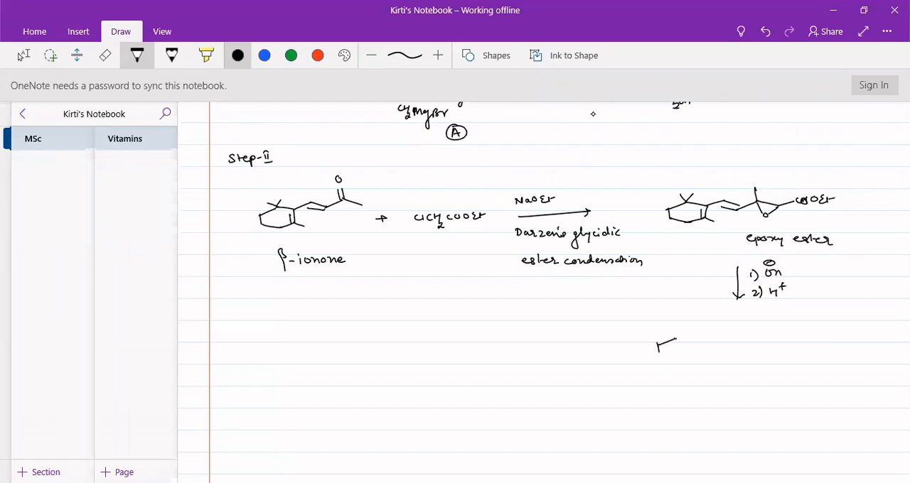
left_click_drag(658, 345, 696, 352)
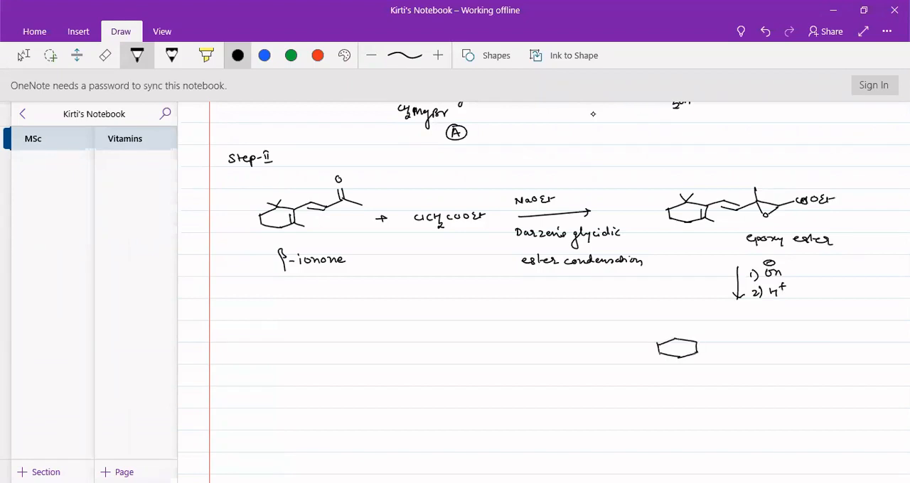
left_click_drag(668, 334, 703, 355)
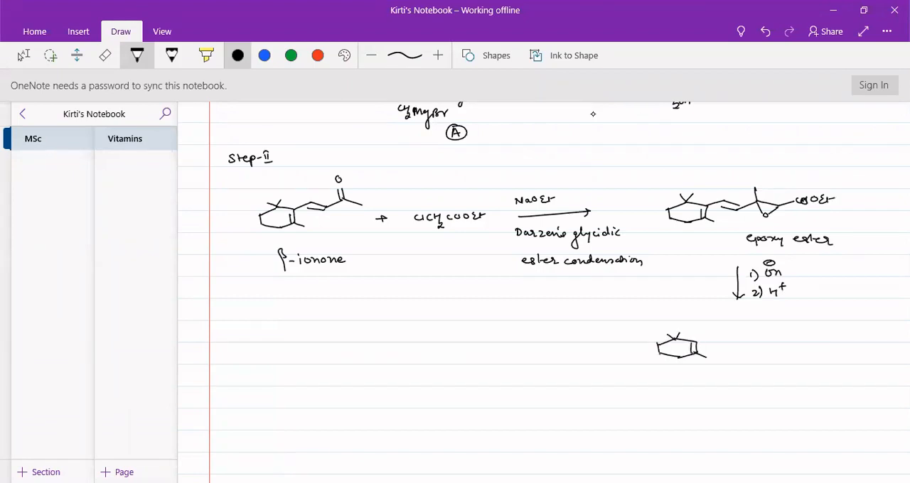
left_click_drag(707, 345, 739, 337)
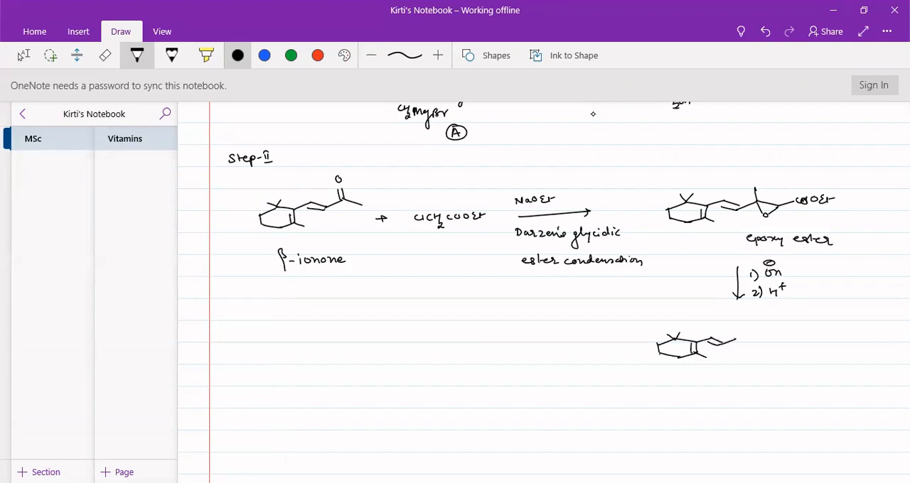
left_click_drag(730, 346, 748, 330)
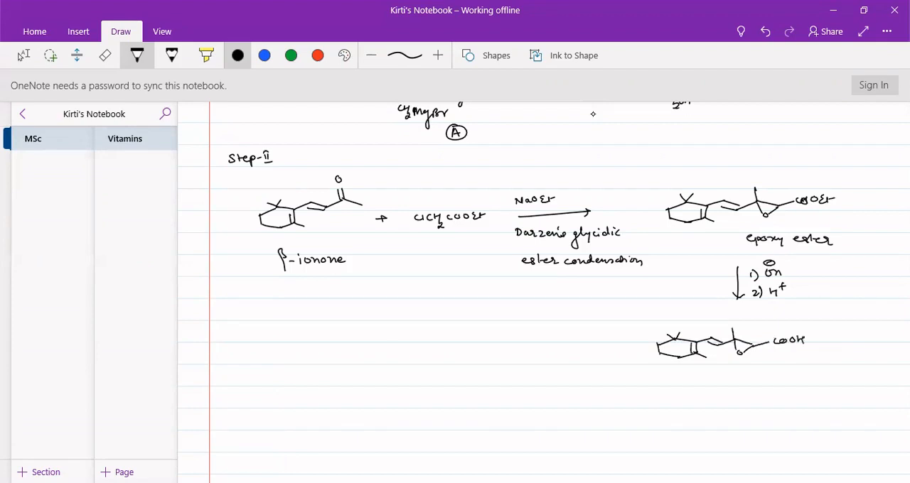
Step: Draw a leftward Δ/Cu arrow labelled 'decarbonylation', then the aldehyde product
left_click_drag(553, 352, 609, 348)
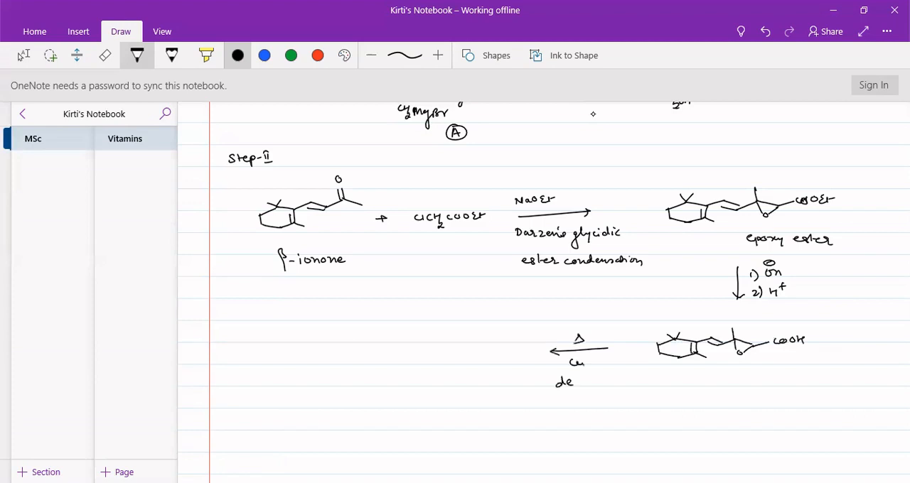
type("carbr")
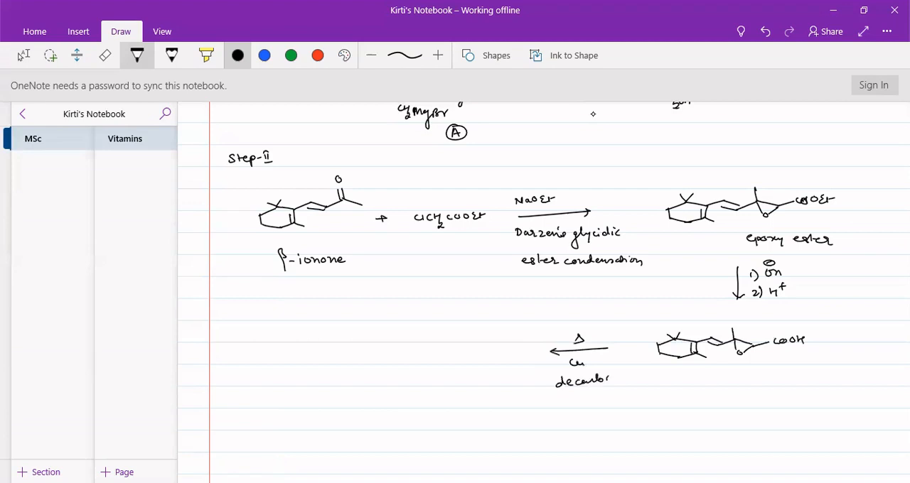
left_click_drag(604, 378, 644, 379)
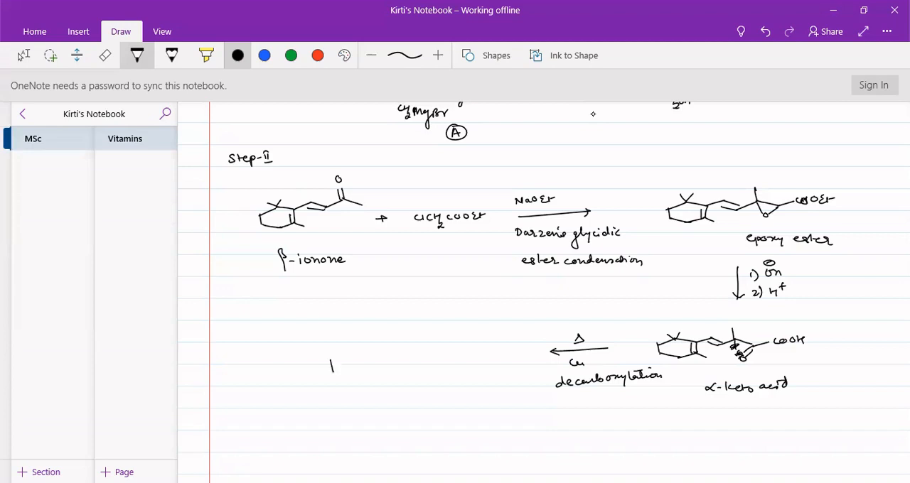
left_click_drag(331, 366, 369, 359)
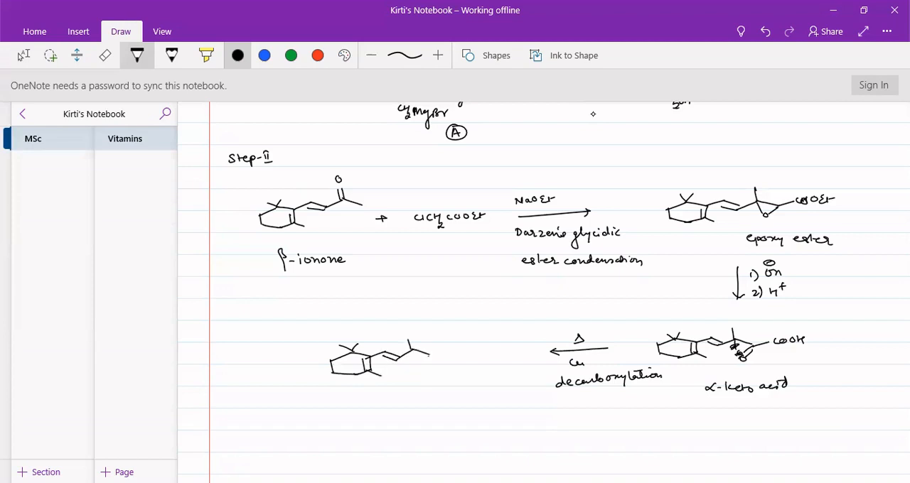
left_click_drag(427, 348, 437, 370)
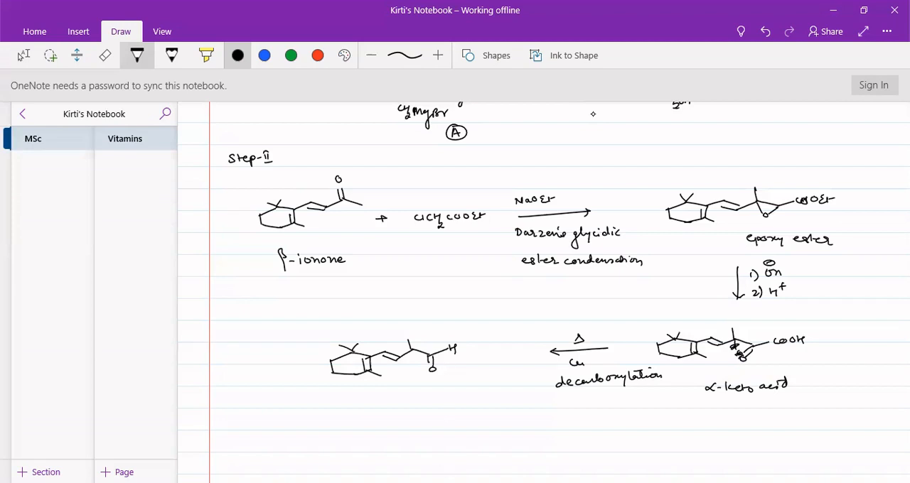
Step: Draw a downward 'Isomerises' arrow below the aldehyde
scroll("down", 3)
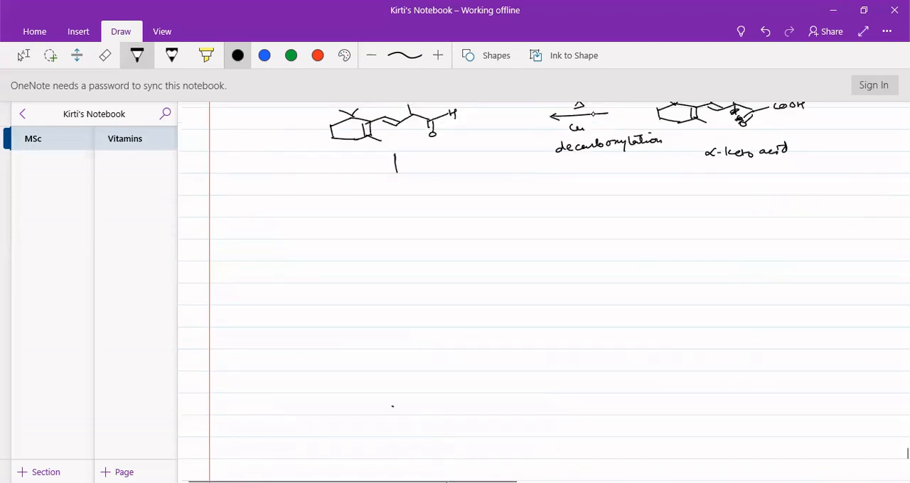
left_click_drag(395, 156, 401, 181)
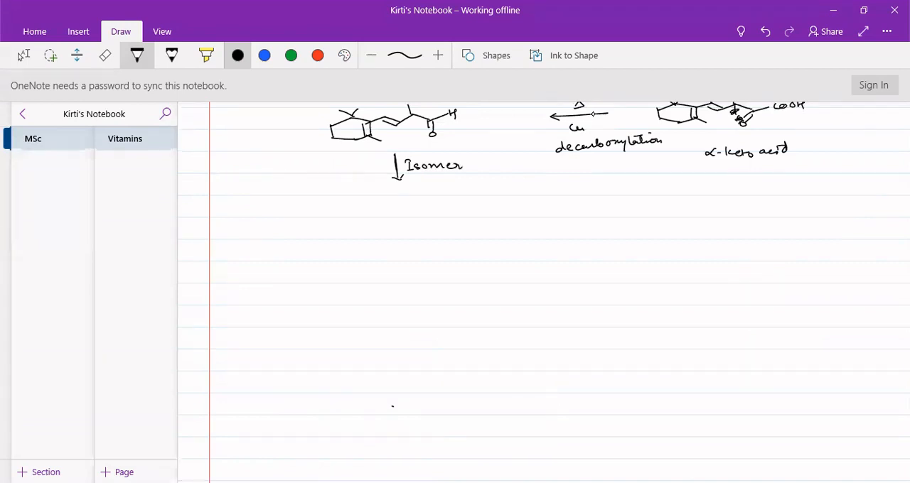
left_click_drag(462, 165, 480, 165)
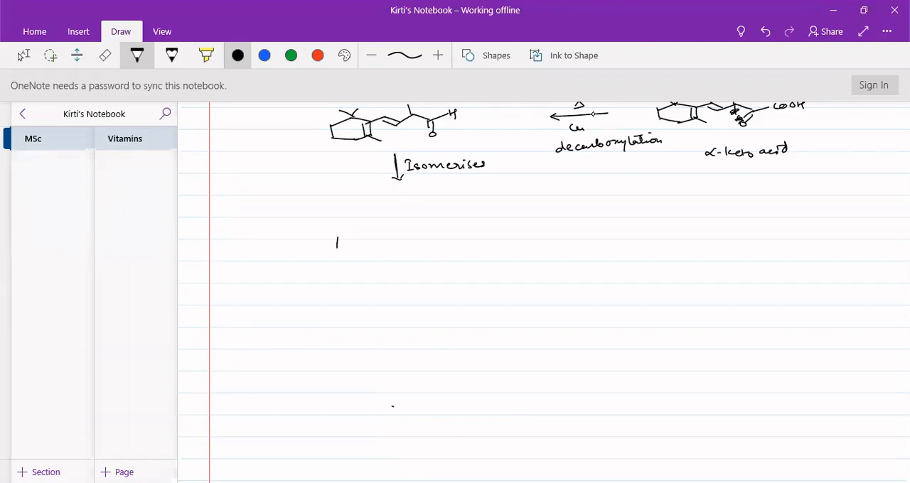
Step: Sketch the ring and side-chain aldehyde and label it 'α-β unsaturated aldehyde'
left_click_drag(337, 227, 380, 246)
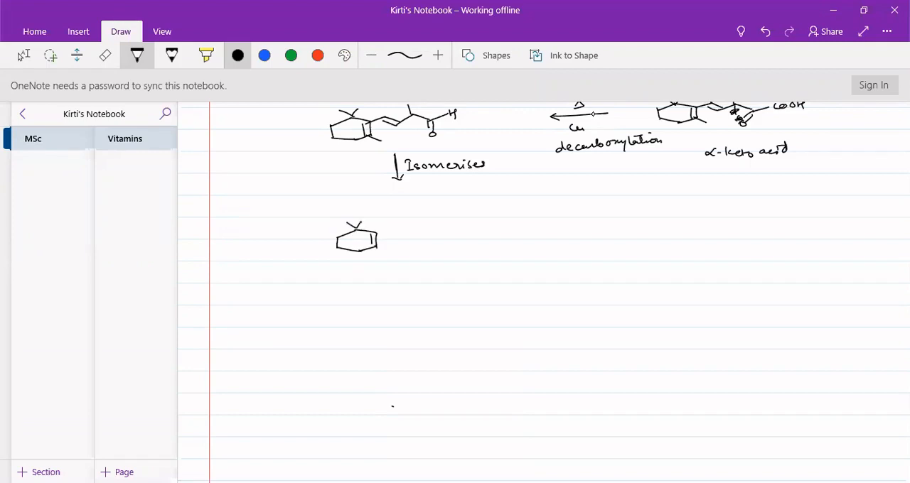
left_click_drag(366, 228, 391, 238)
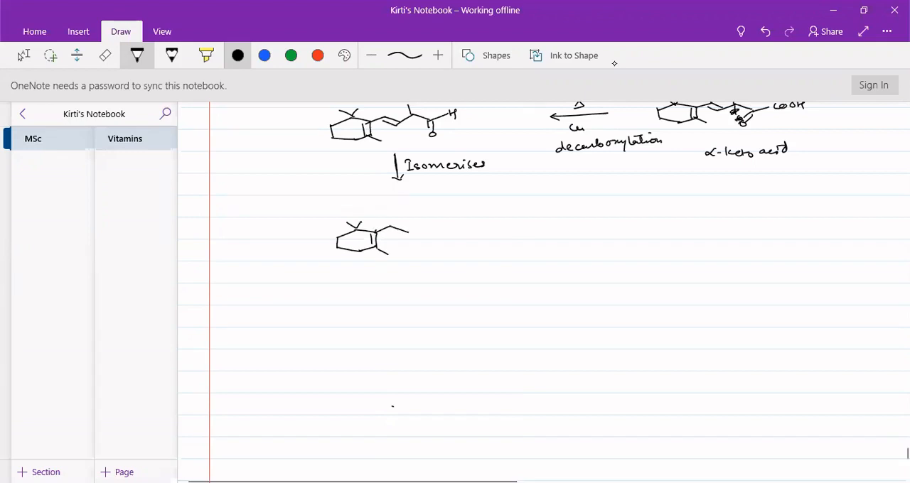
left_click_drag(394, 236, 426, 220)
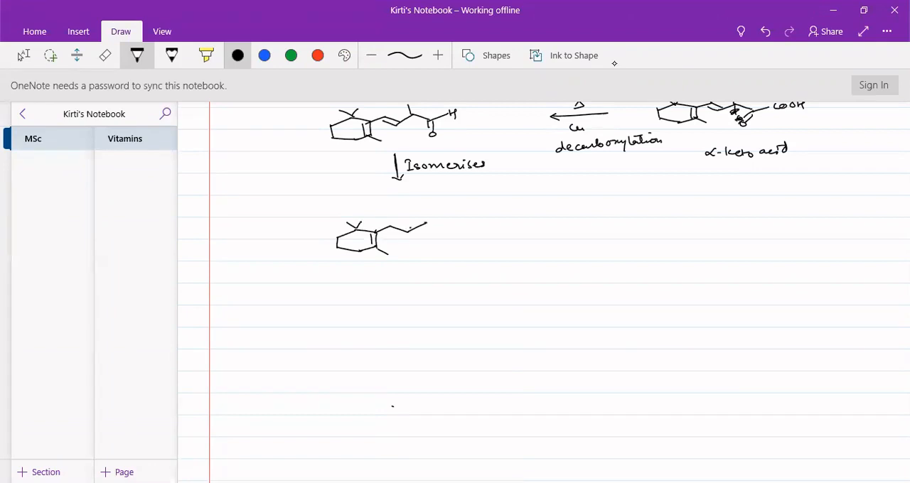
left_click_drag(419, 213, 448, 238)
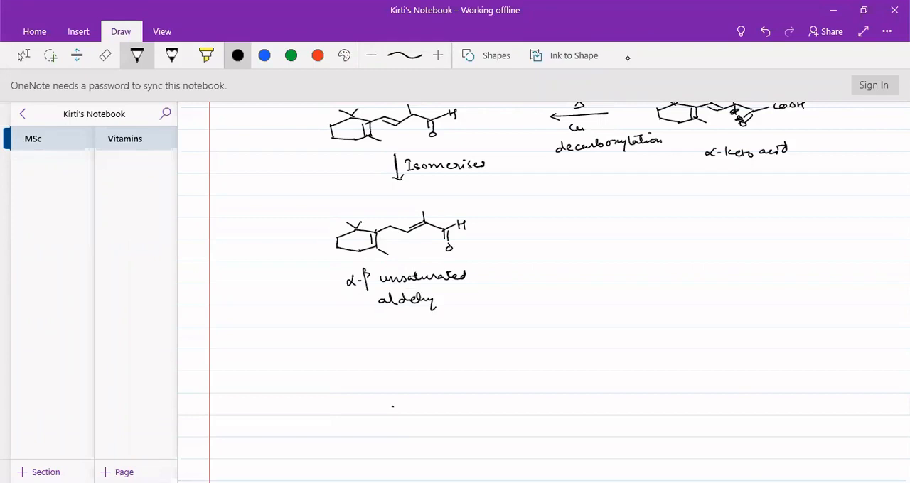
left_click_drag(435, 298, 452, 298)
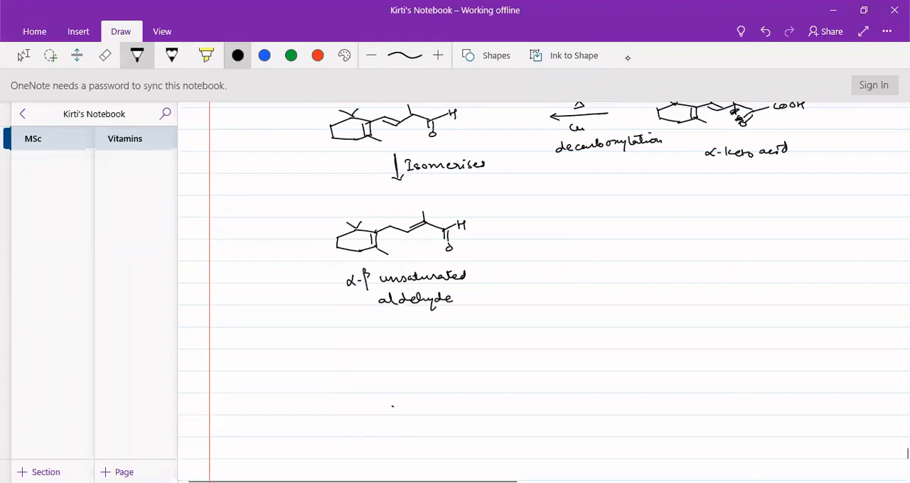
left_click_drag(501, 233, 594, 229)
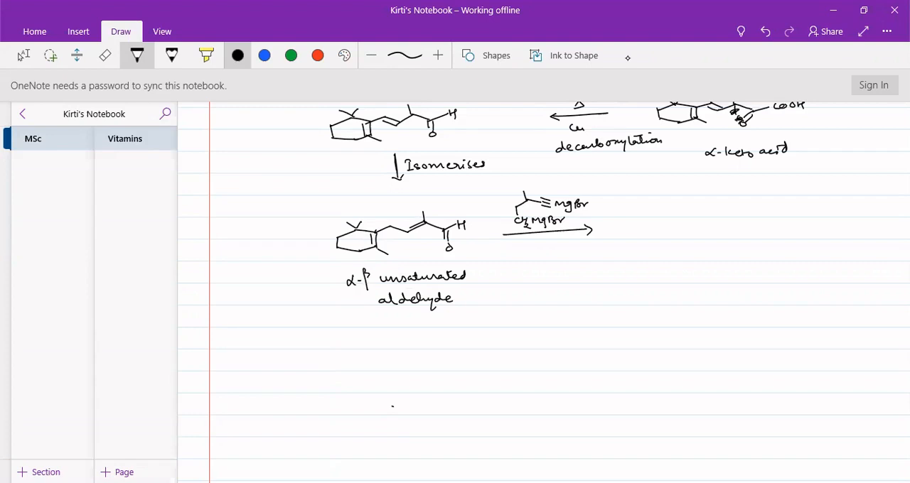
Step: Ink the Grignard arrow and sketch the enyne diol with ring, triple bond, OH and CH2OH
left_click_drag(632, 236, 665, 222)
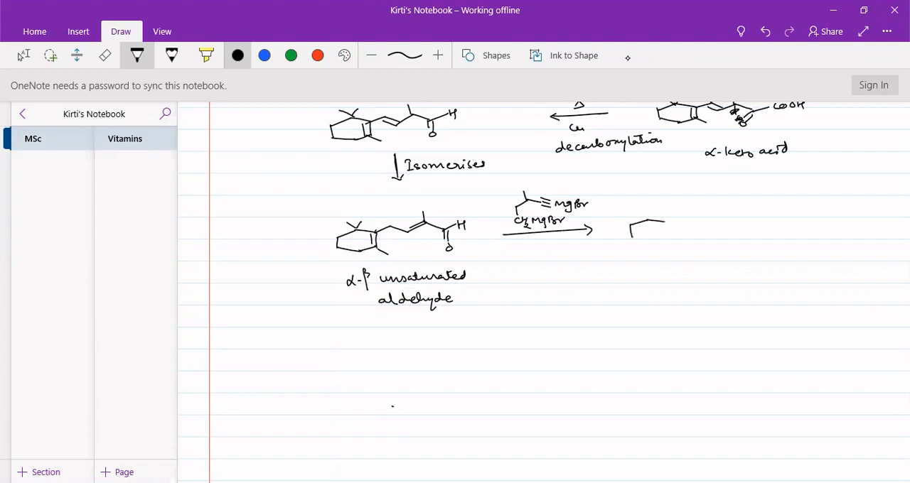
left_click_drag(633, 220, 671, 235)
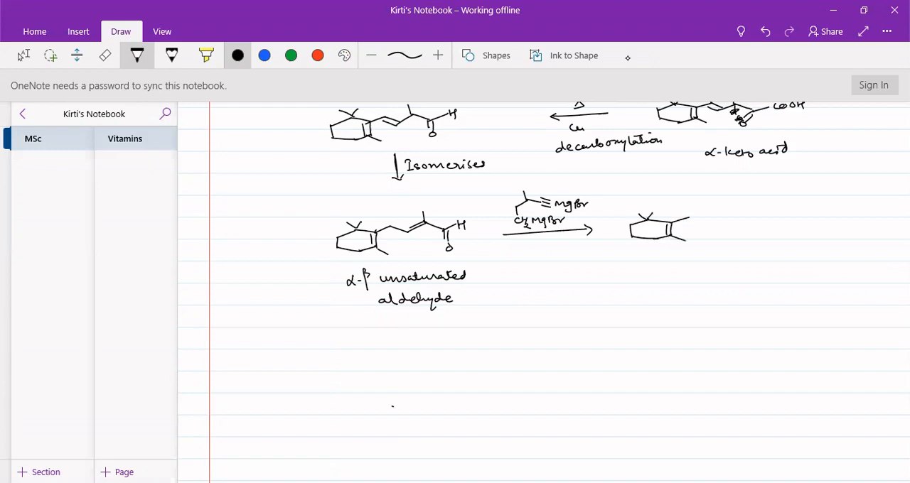
left_click_drag(686, 228, 718, 210)
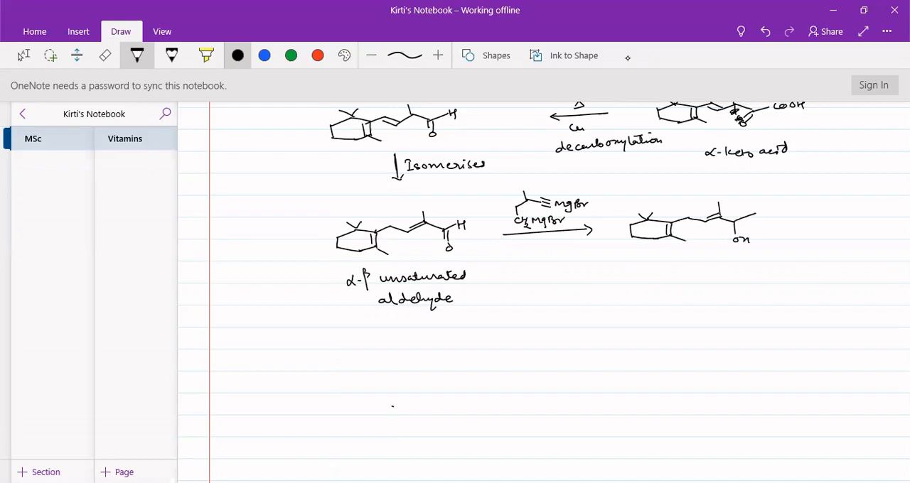
left_click_drag(750, 217, 771, 210)
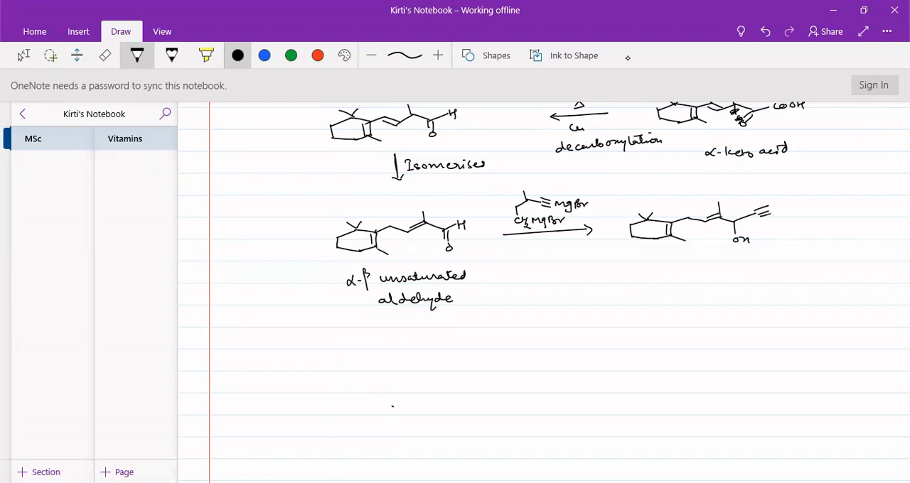
left_click_drag(771, 214, 786, 192)
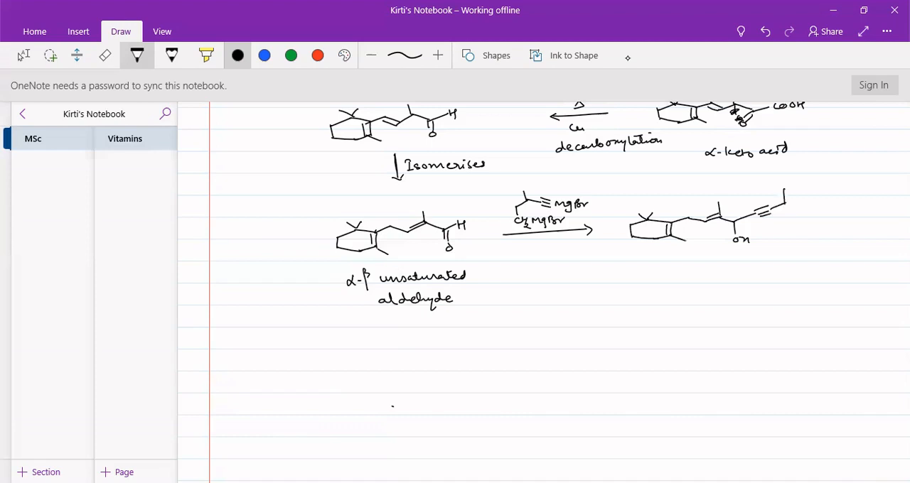
left_click_drag(780, 217, 799, 205)
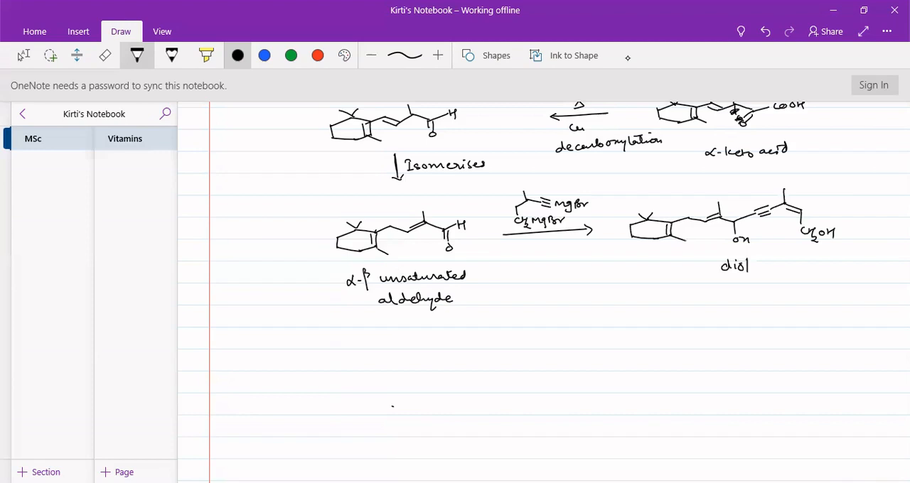
Step: Draw a downward arrow under the diol labelled H2-Pd/BaSO4
left_click_drag(714, 295, 710, 316)
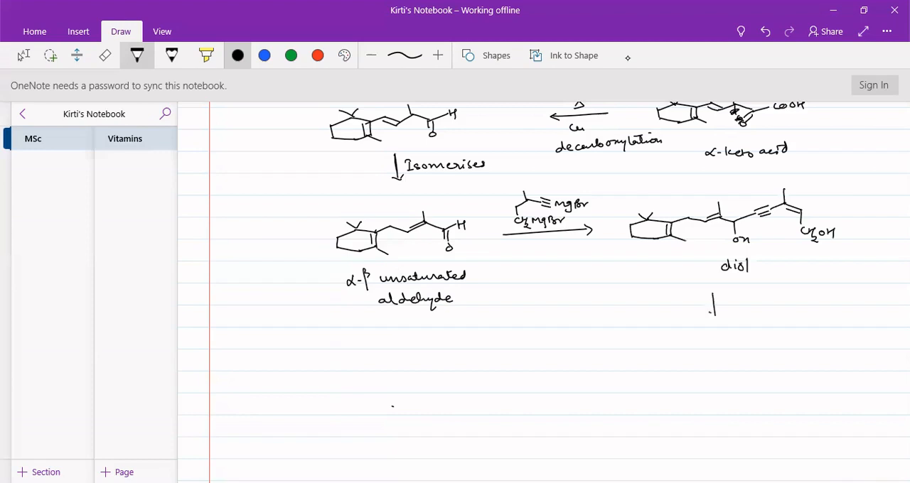
left_click_drag(714, 298, 716, 316)
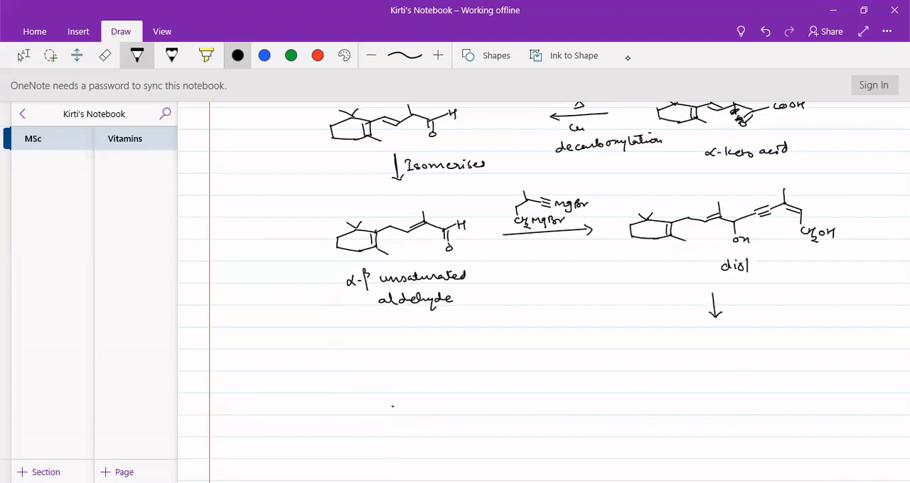
type("H2-Pd|")
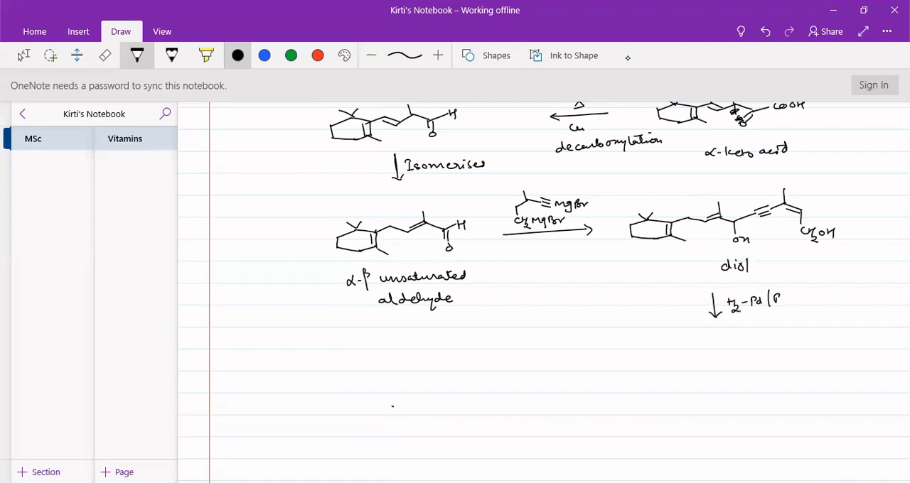
type("BaSO4")
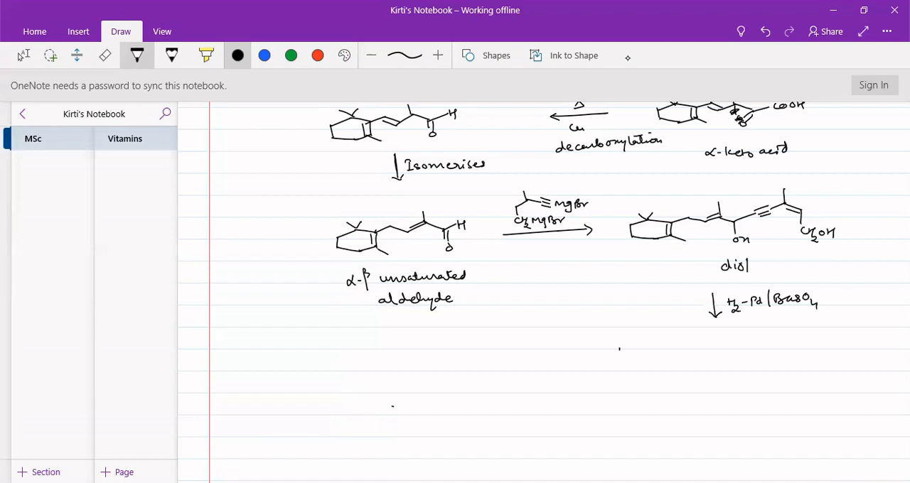
Step: Sketch the Lindlar-reduced product: ring, OH side chain, cis double bond, methyl and CH2OH
left_click_drag(622, 359, 661, 359)
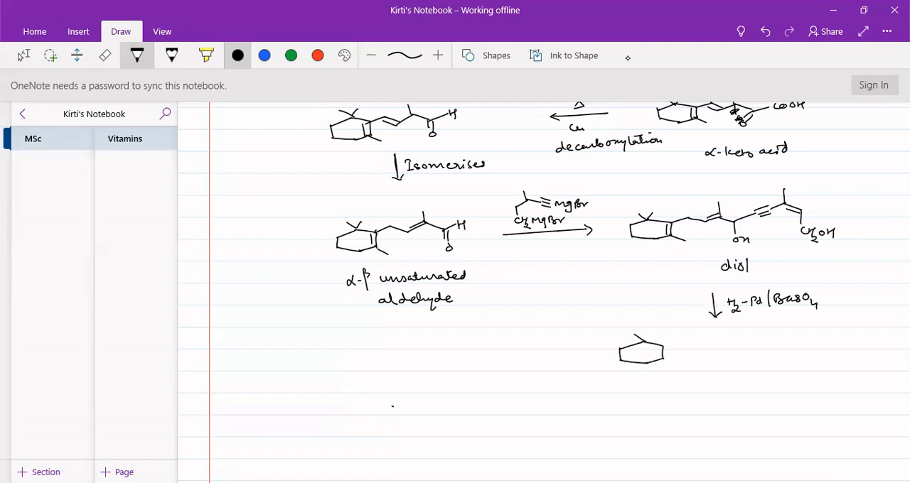
left_click_drag(643, 340, 653, 331)
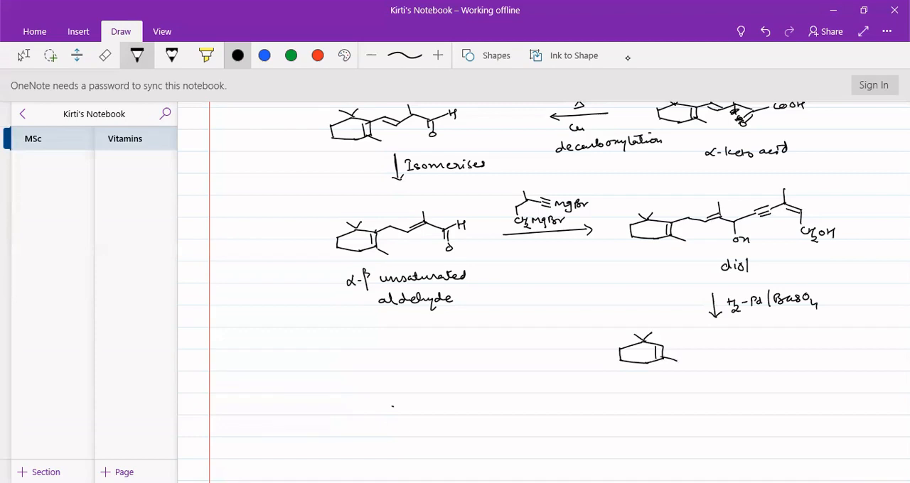
left_click_drag(654, 352, 679, 343)
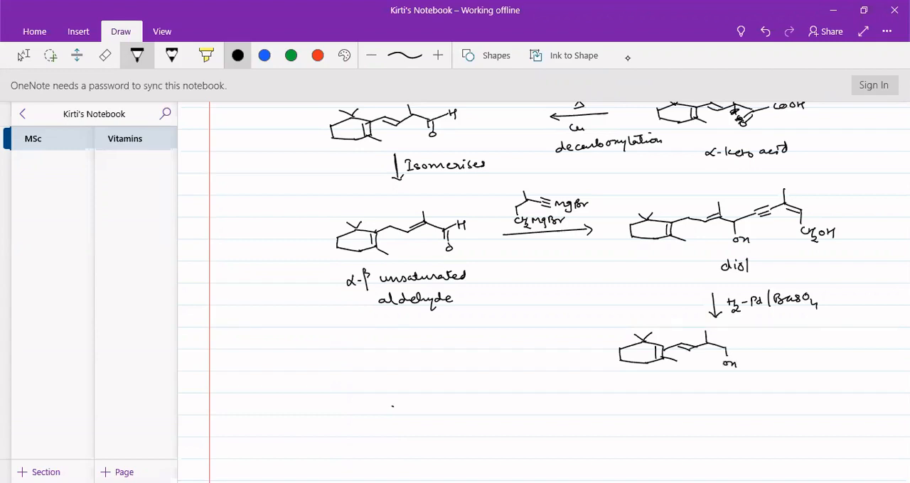
left_click_drag(732, 344, 767, 335)
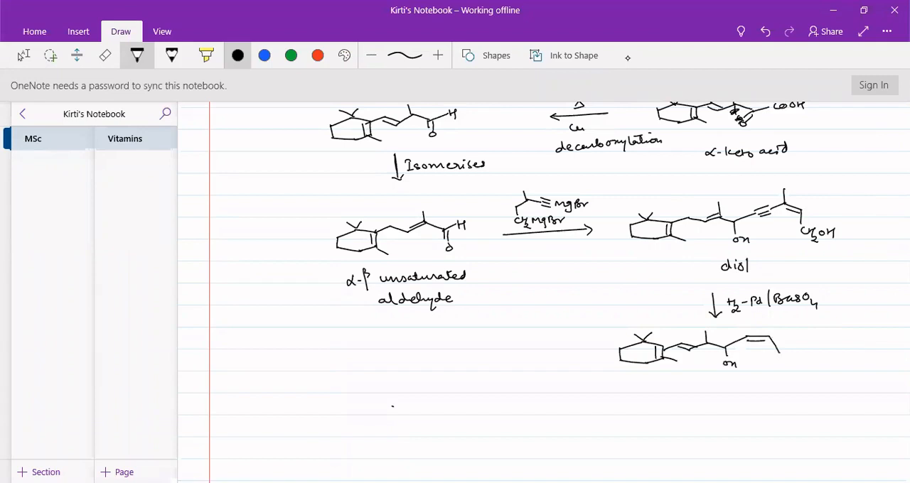
left_click_drag(764, 344, 796, 358)
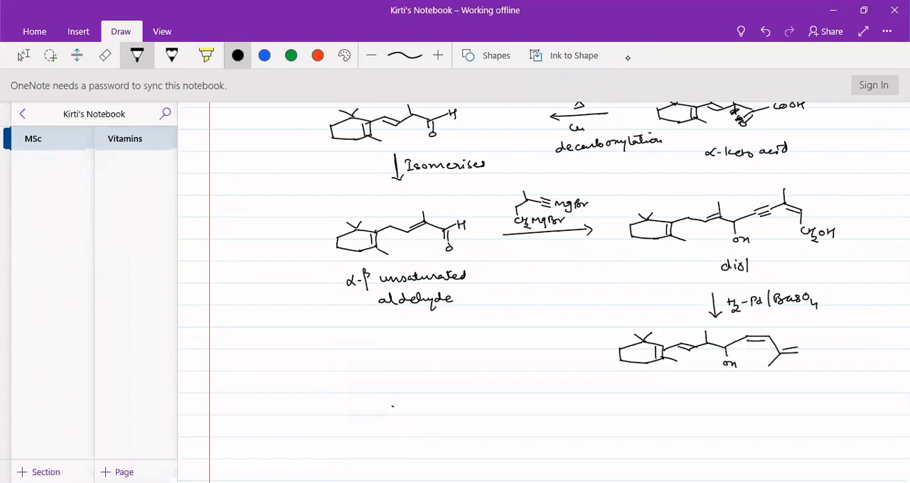
left_click_drag(793, 359, 817, 339)
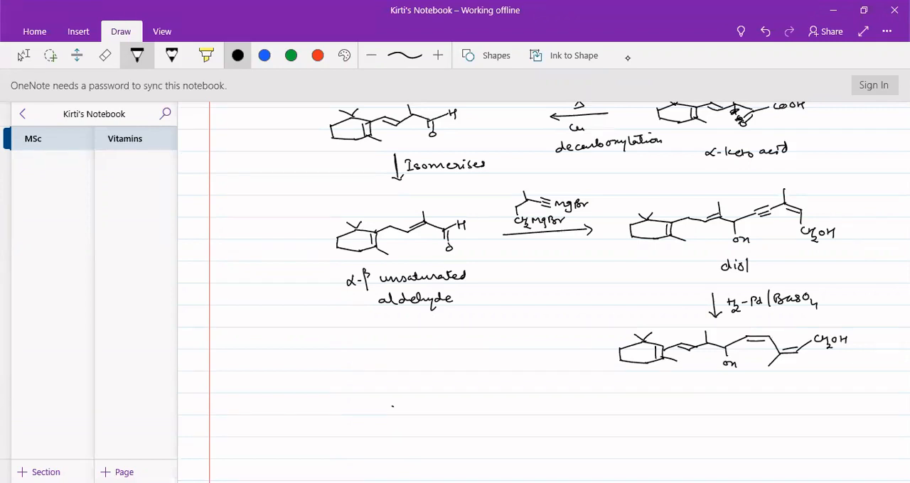
Step: Draw a leftward Ac2O arrow and sketch the monoacetate's ring, methyl, side chain and OH
left_click_drag(562, 355, 504, 359)
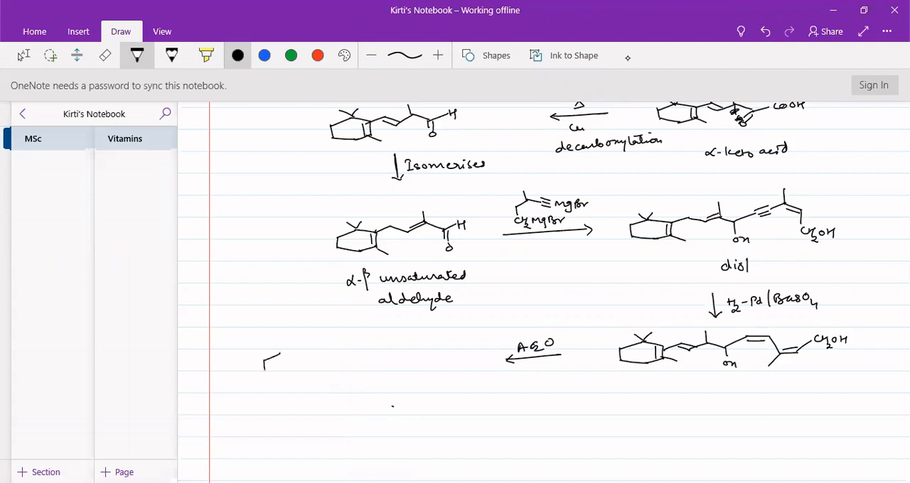
left_click_drag(269, 355, 298, 370)
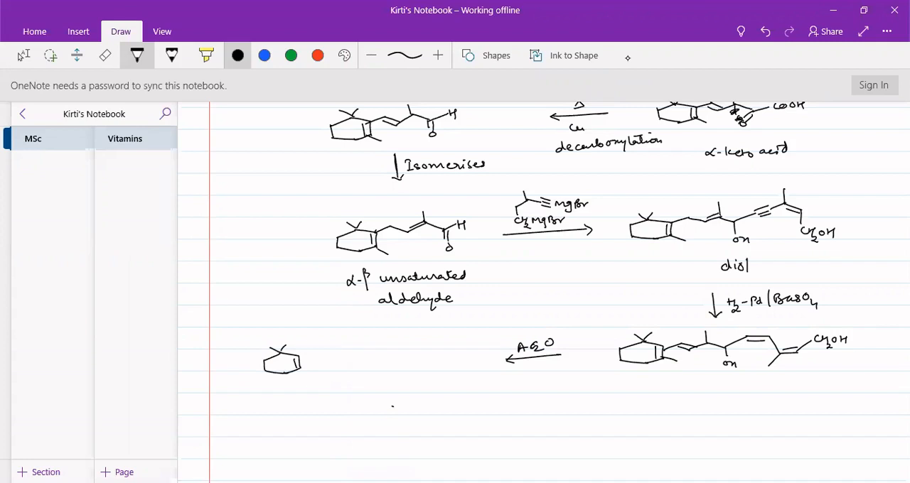
left_click_drag(302, 349, 307, 373)
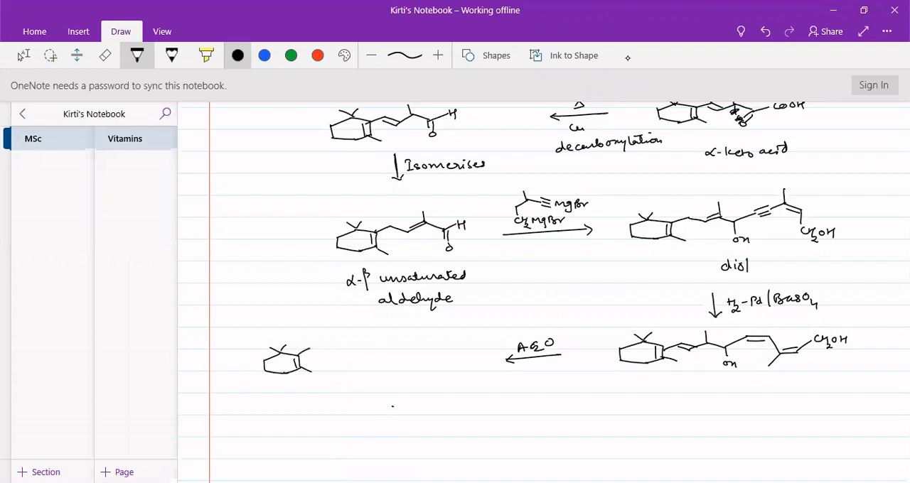
left_click_drag(310, 363, 340, 341)
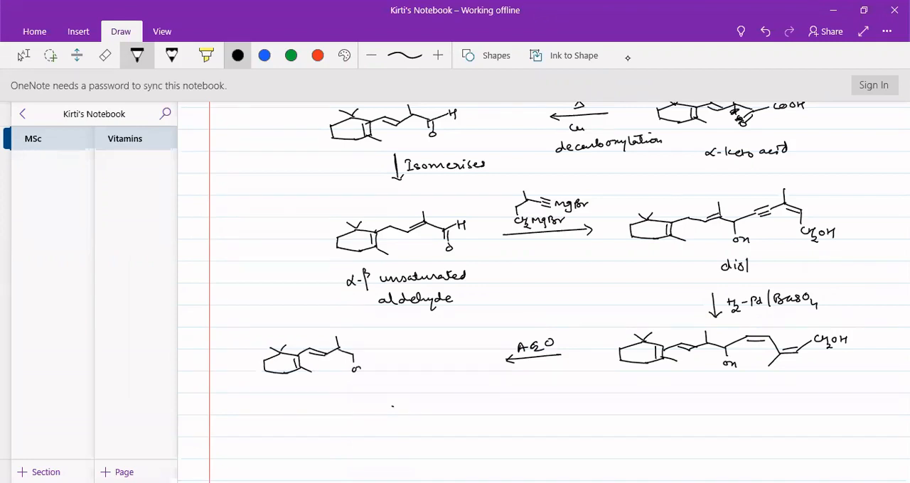
left_click_drag(359, 348, 387, 348)
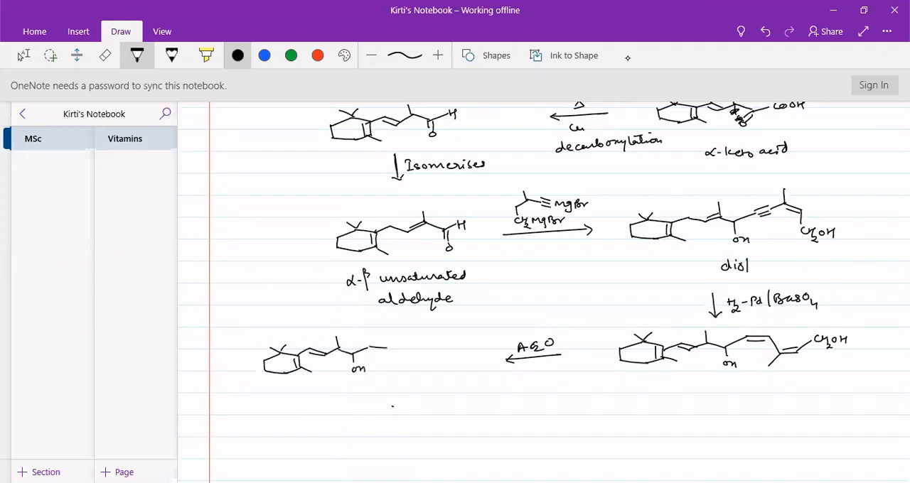
left_click_drag(364, 352, 387, 348)
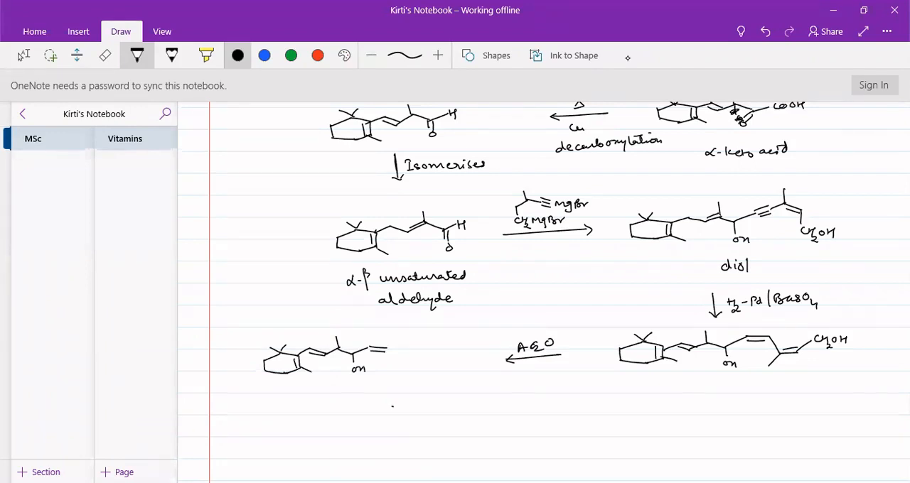
Step: Extend the conjugated chain to CH2OAc and add a downward arrow below
left_click_drag(387, 349, 416, 352)
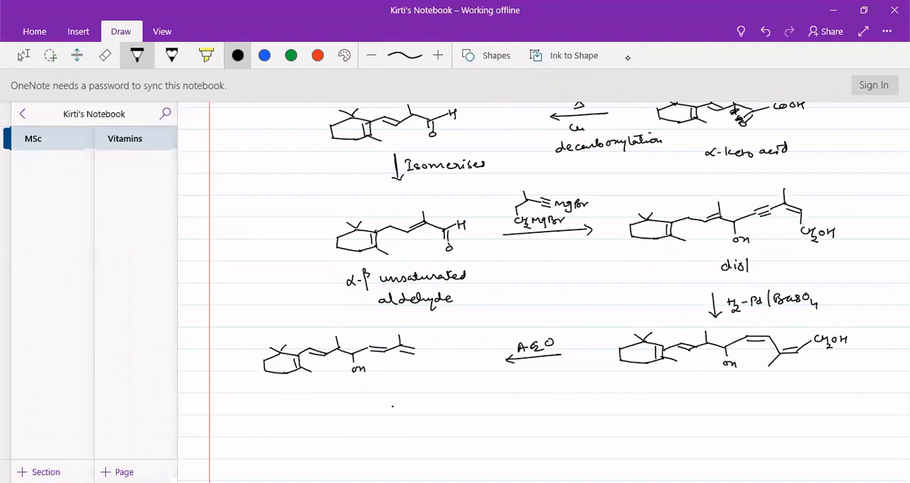
left_click_drag(412, 359, 426, 370)
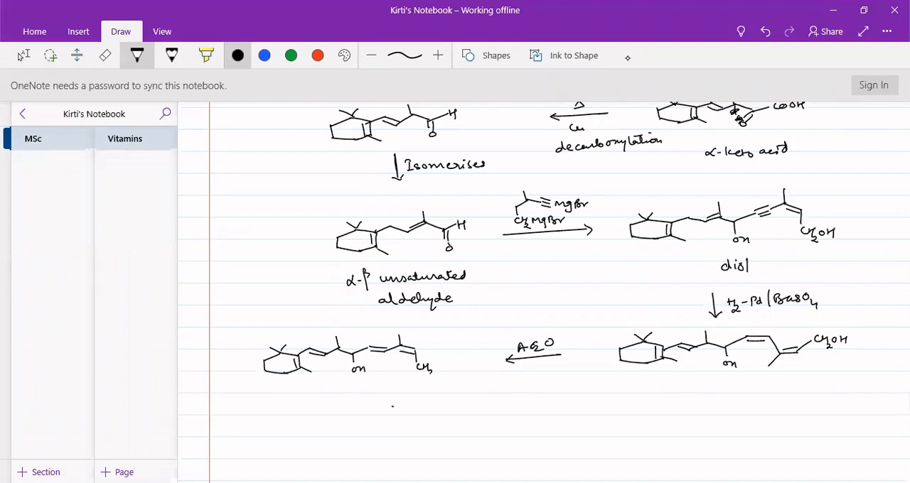
type("OAc")
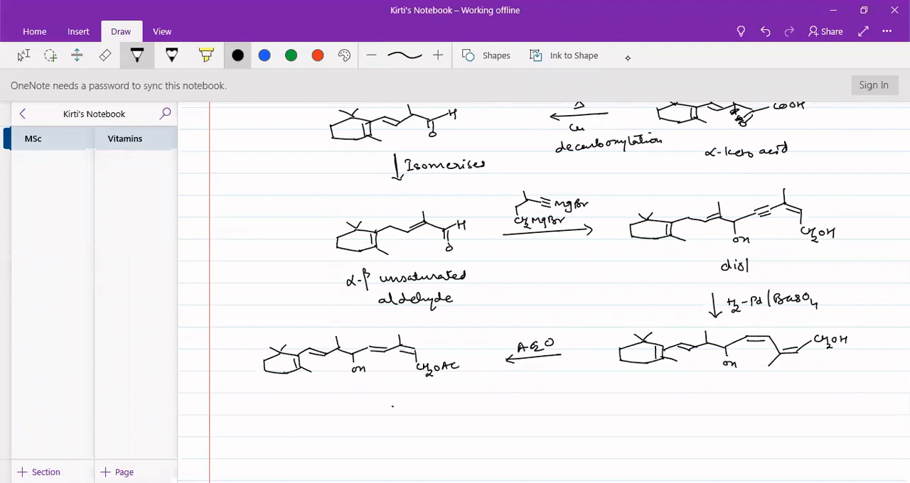
left_click_drag(377, 405, 376, 427)
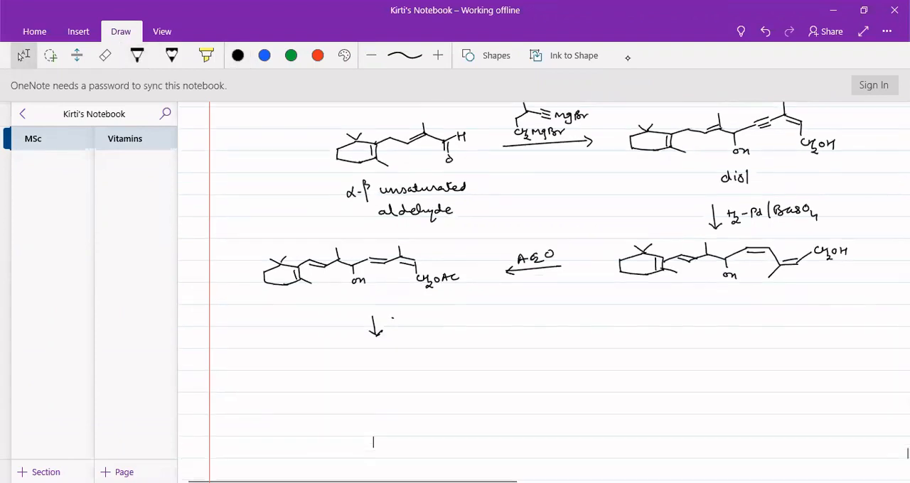
Step: Switch back to the pen and draw the intermediate's ring, methyls and OH side chain
left_click(136, 55)
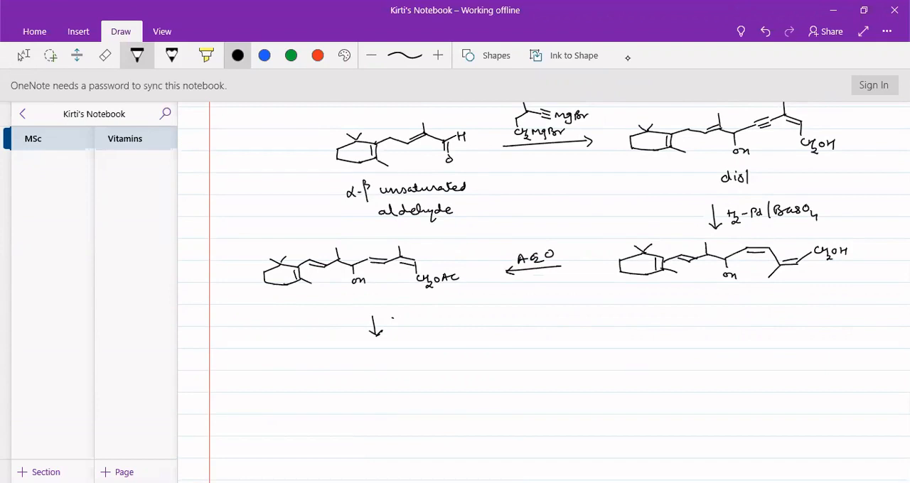
left_click_drag(291, 380, 289, 391)
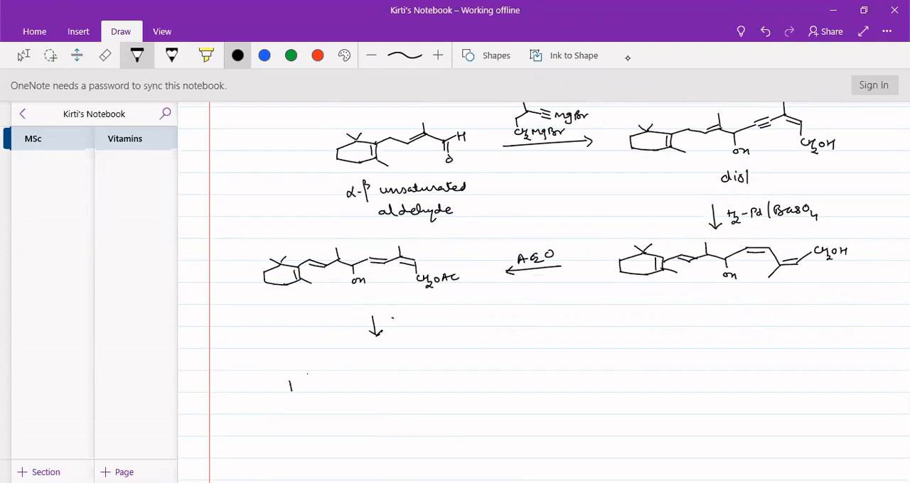
left_click_drag(292, 384, 329, 383)
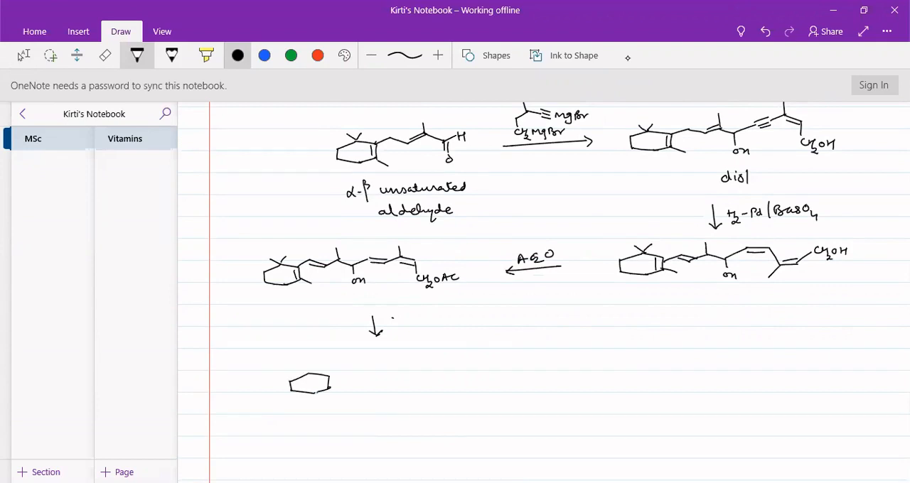
left_click_drag(298, 373, 337, 388)
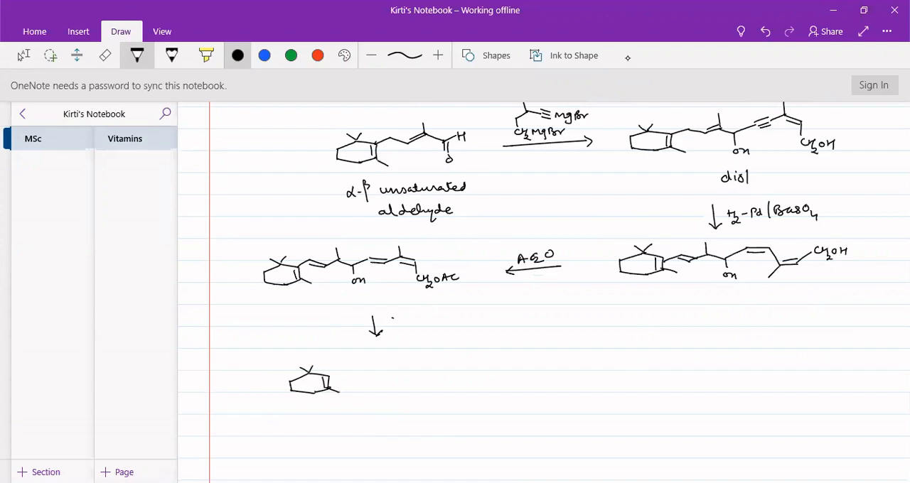
left_click_drag(325, 376, 364, 372)
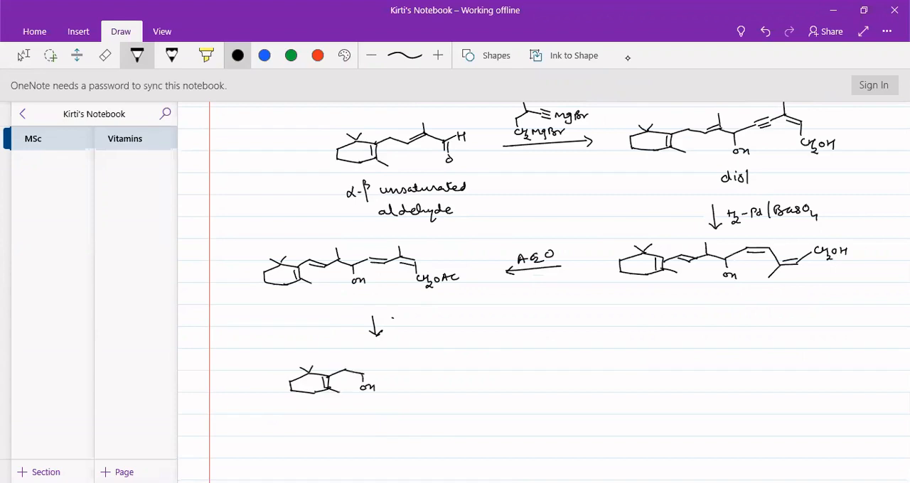
Step: Extend the conjugated chain with double bonds to CH2OAc and draw the −H2O arrow
left_click_drag(366, 373, 398, 369)
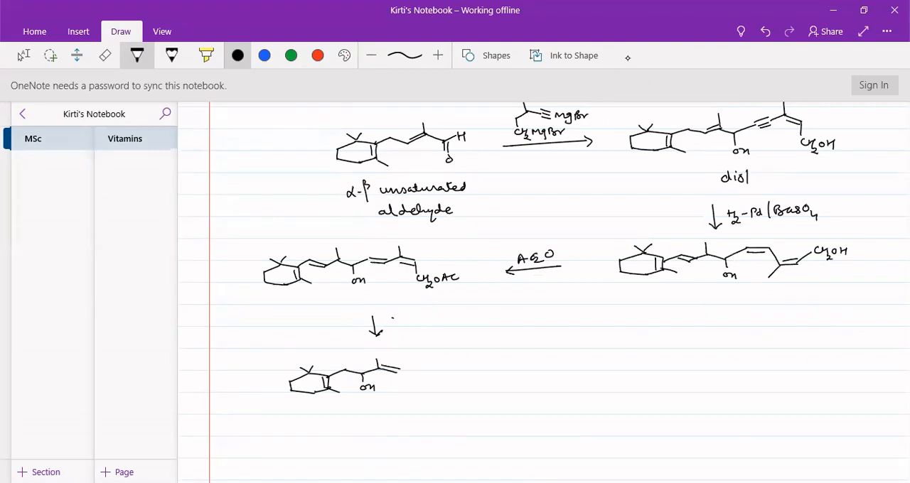
left_click_drag(388, 373, 419, 364)
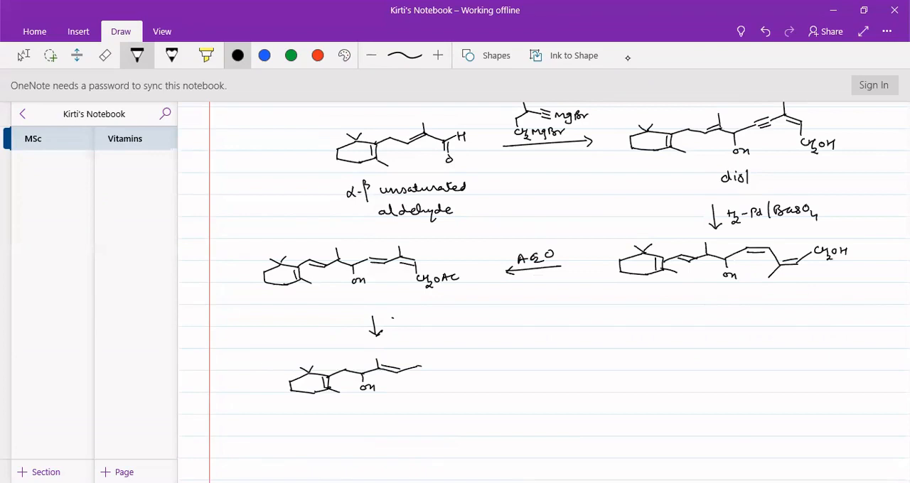
left_click_drag(416, 369, 437, 364)
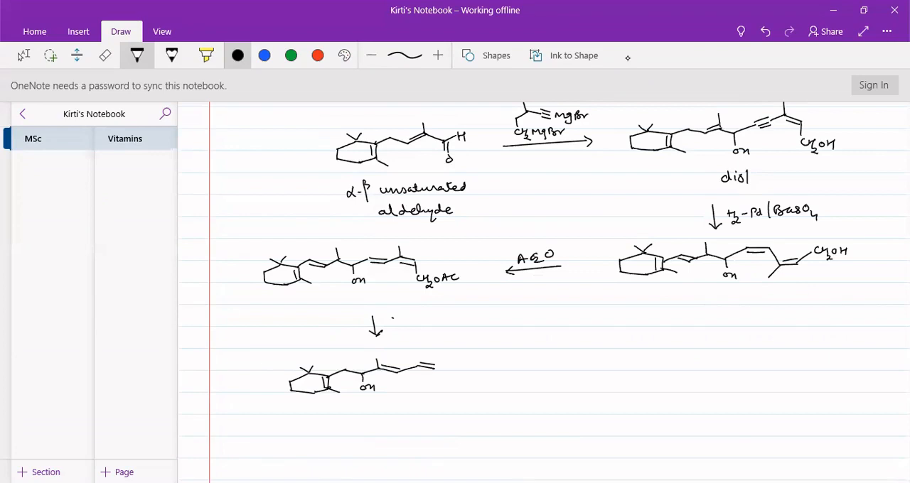
left_click_drag(437, 369, 466, 363)
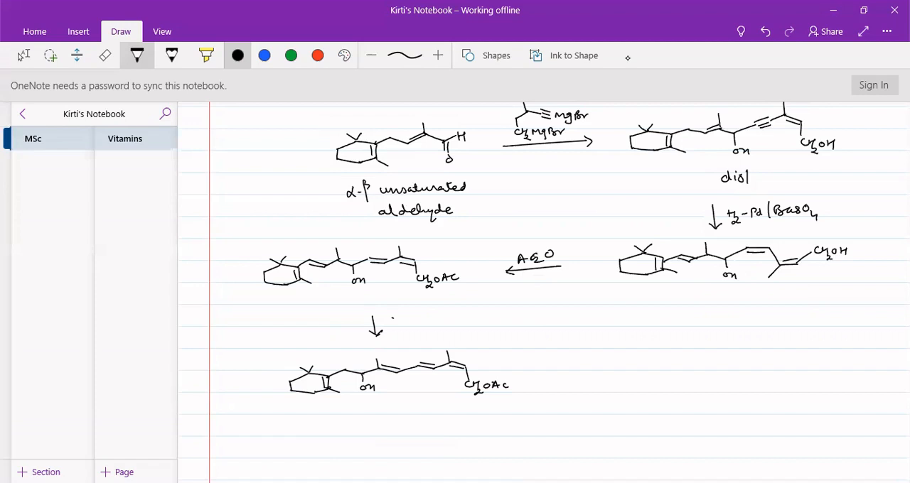
left_click_drag(524, 369, 567, 367)
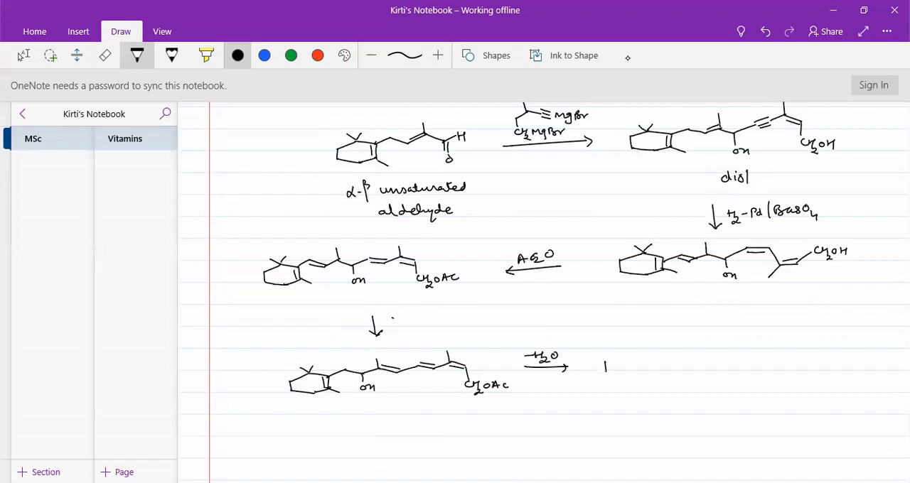
Step: Ink the dehydrated product's ring and methyl-branched polyene chain ending in CH2OAc
left_click_drag(604, 369, 646, 362)
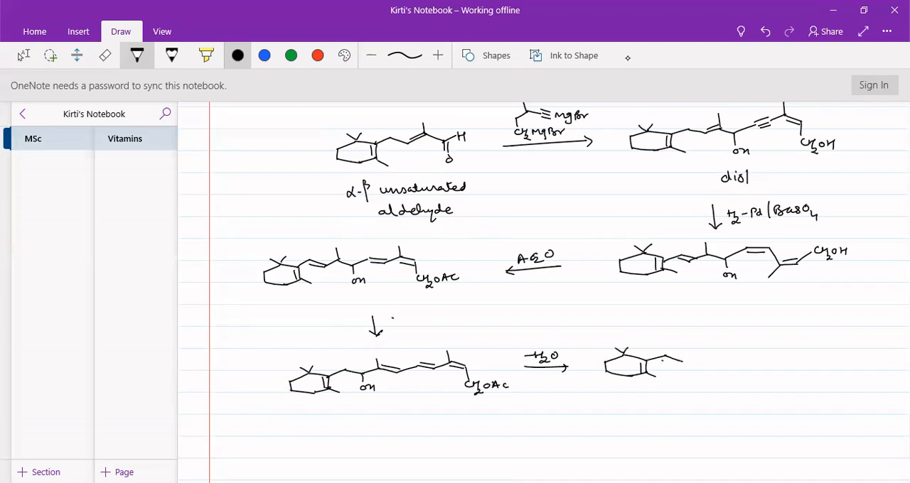
left_click_drag(661, 364, 700, 359)
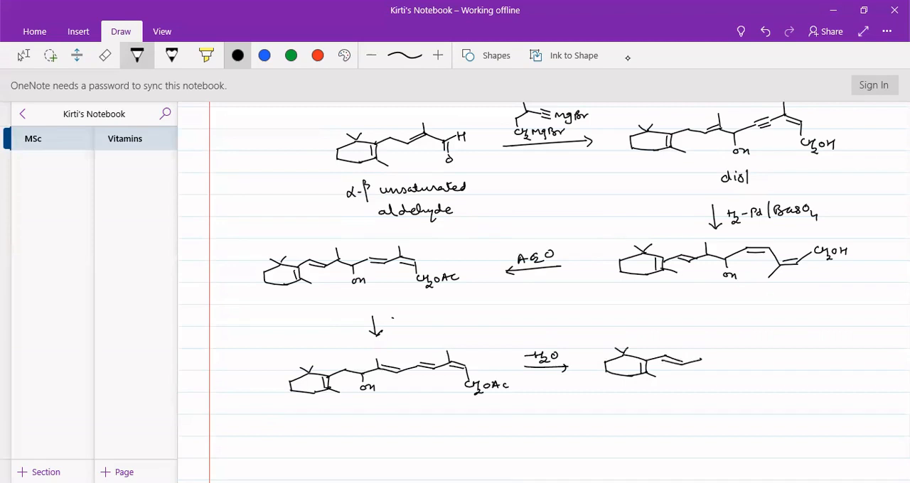
left_click_drag(700, 369, 717, 352)
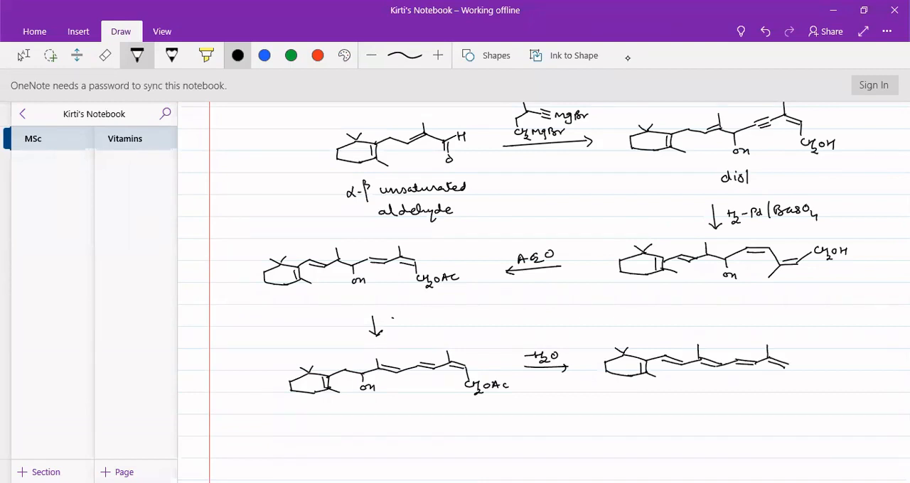
left_click(796, 383)
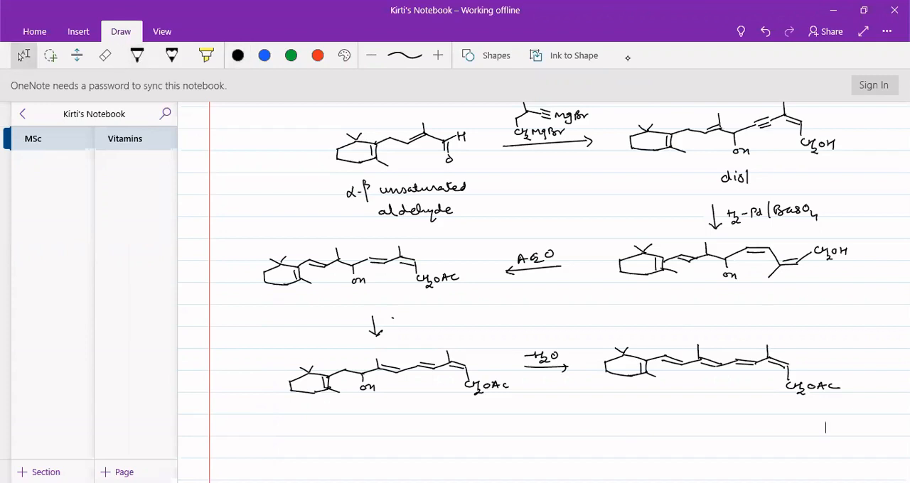
Step: Add a downward arrow labelled 'Retinol acetate' and 'OH⁻ hydrolysis'
scroll("down", 3)
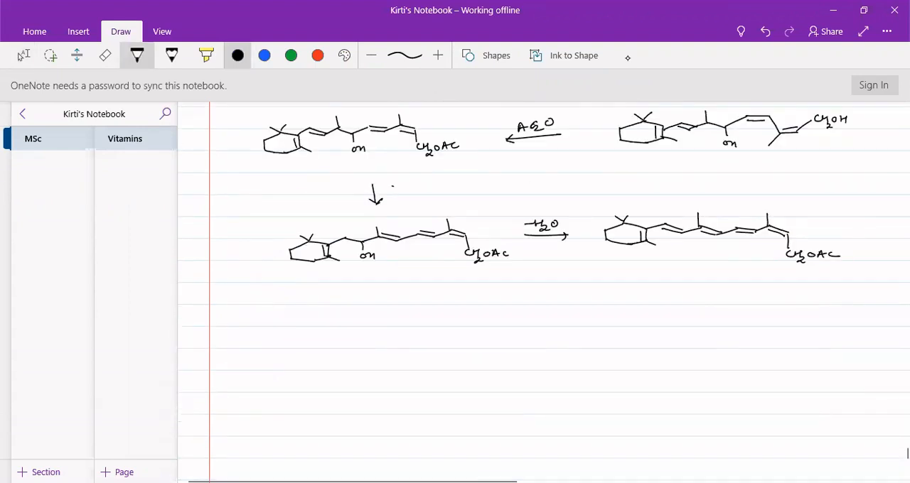
left_click_drag(700, 260, 689, 298)
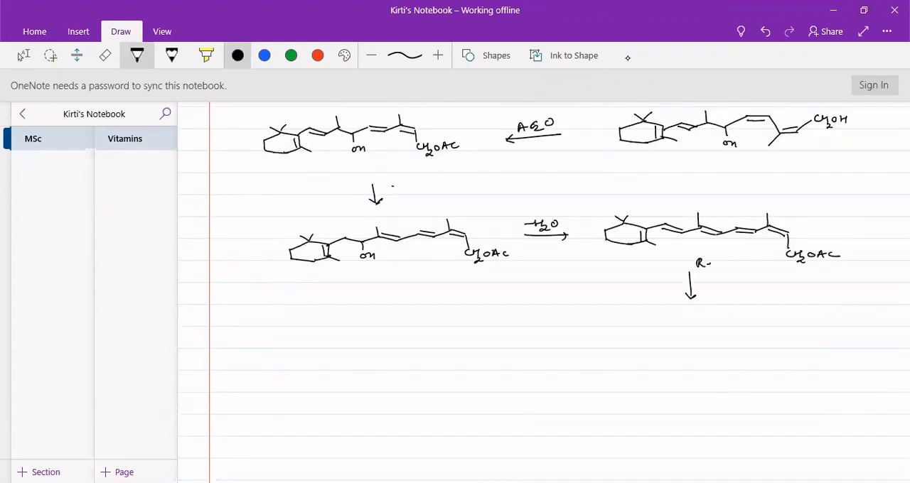
type("Retinol")
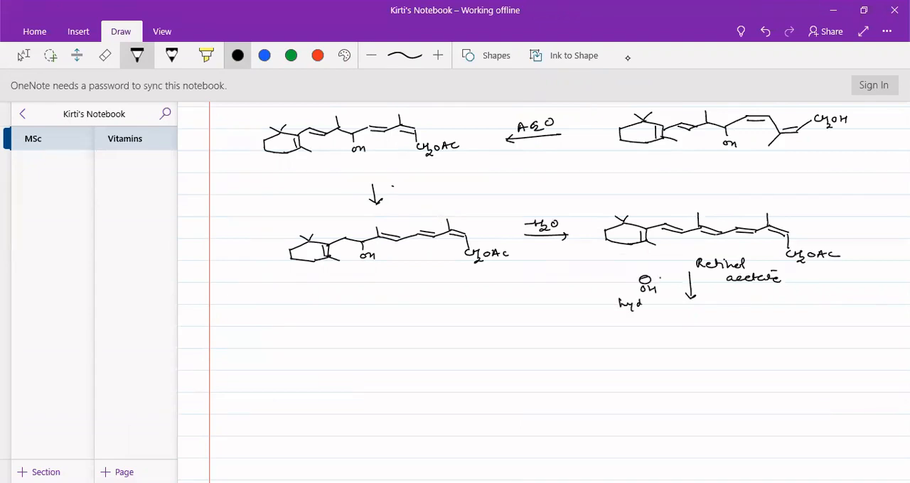
type("hydrolysis")
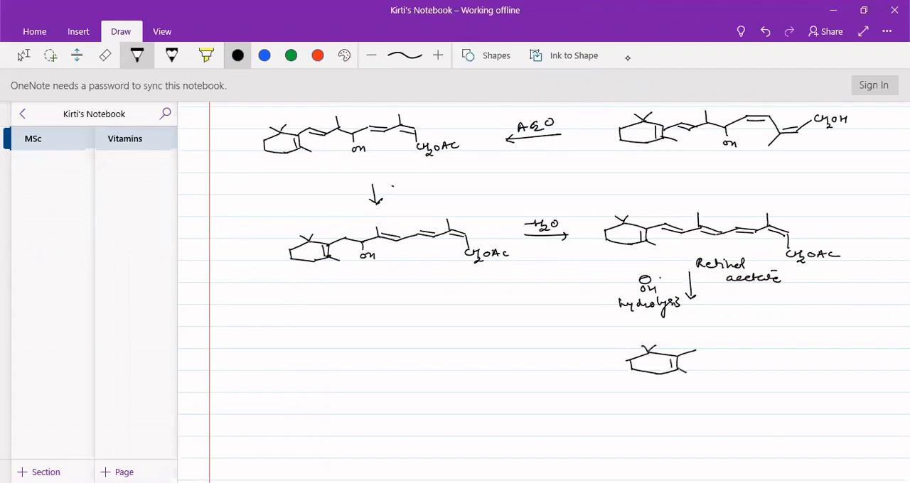
Step: Draw retinol's methyl-branched conjugated chain ending in CH2OH and start writing 'Retinol'
left_click_drag(690, 363, 725, 354)
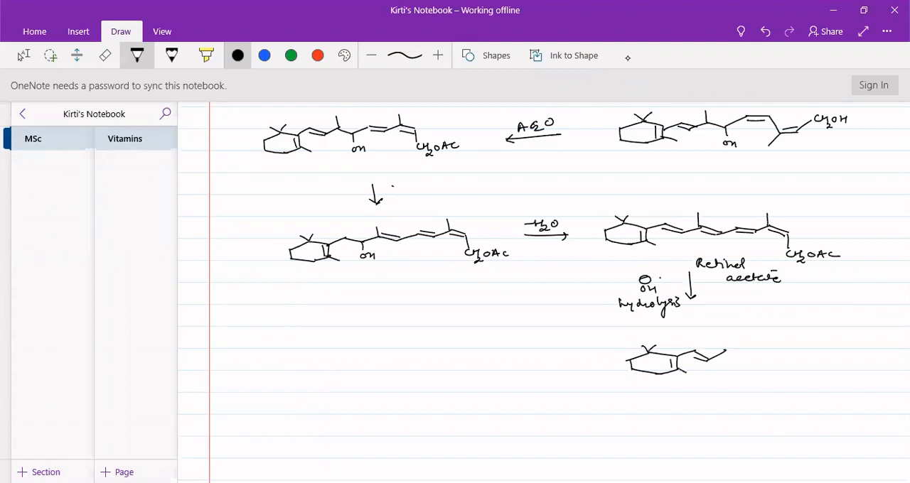
left_click_drag(725, 363, 746, 349)
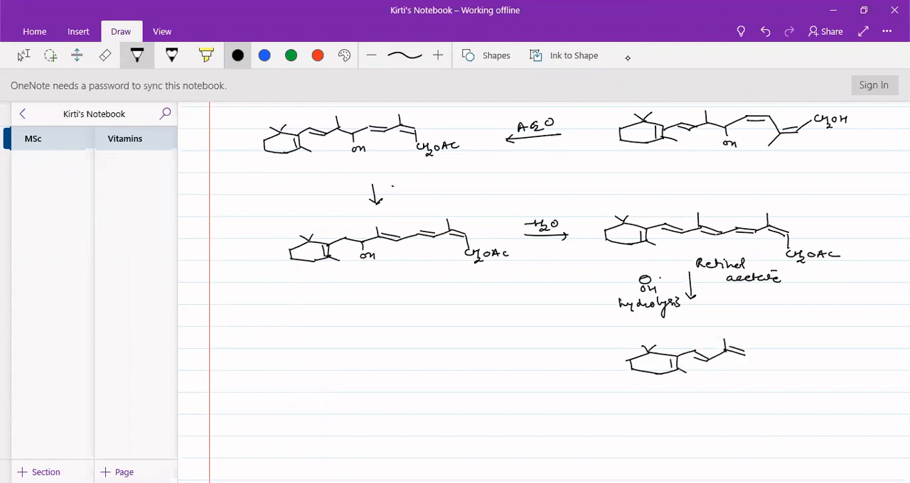
left_click_drag(746, 352, 793, 348)
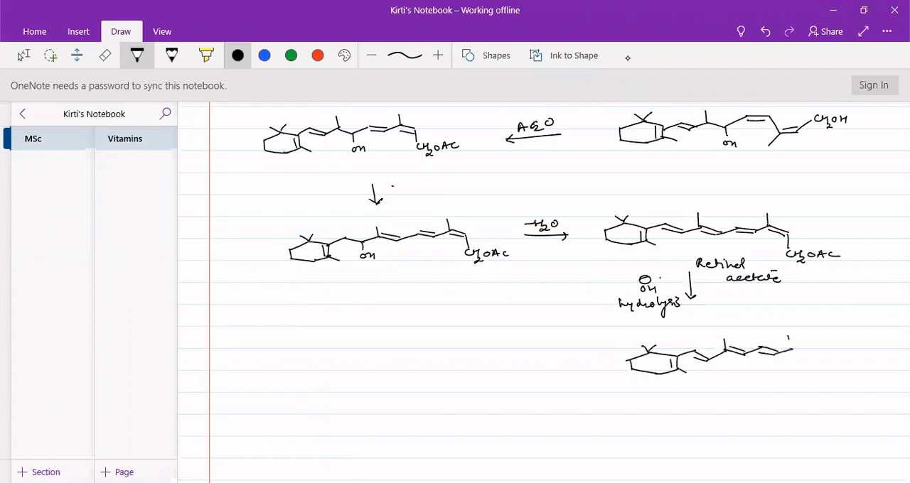
left_click_drag(782, 338, 810, 355)
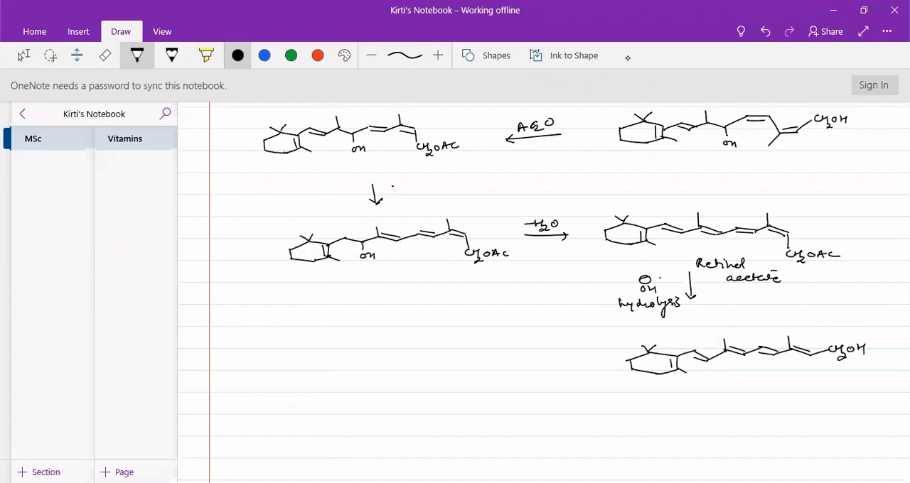
type("Reti")
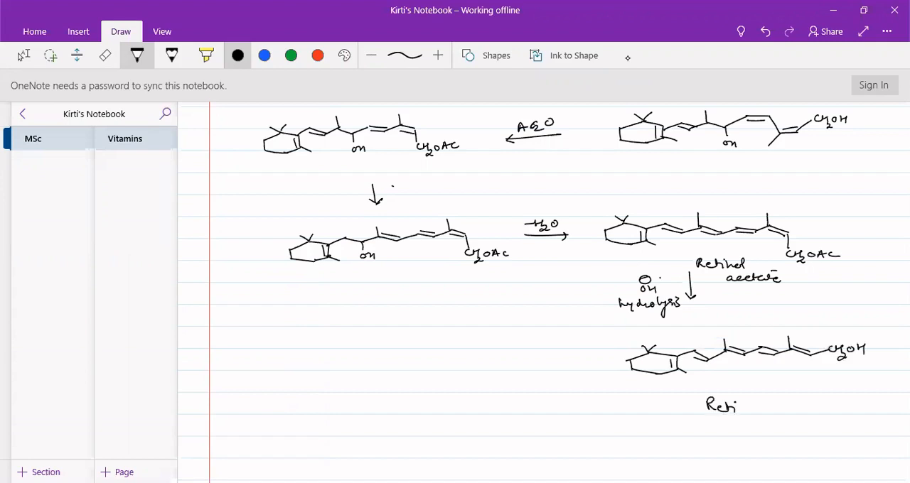